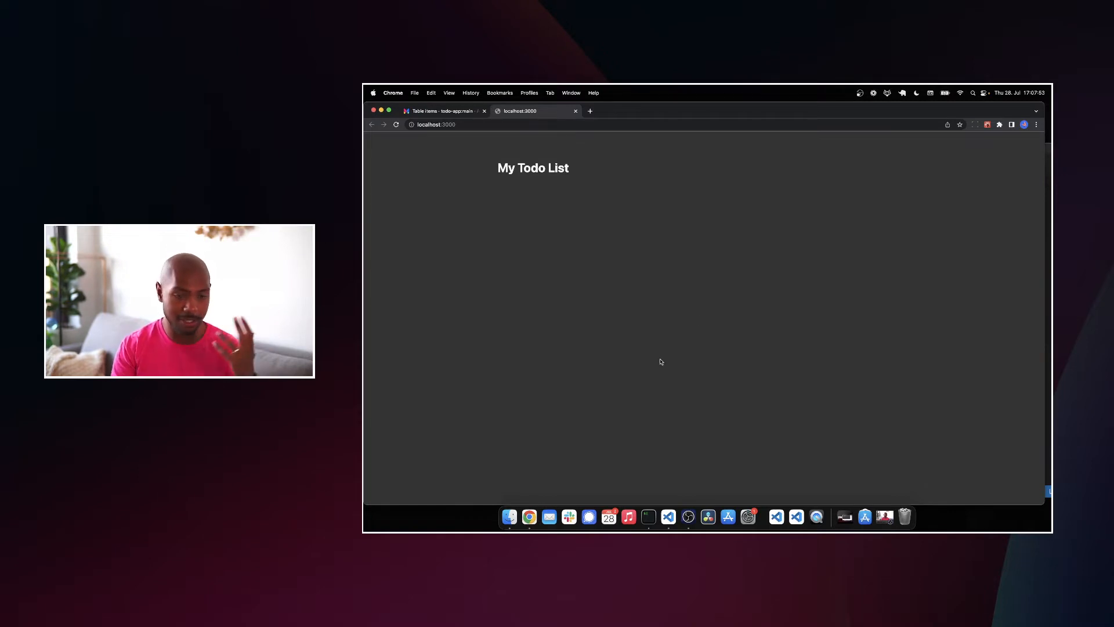
pyautogui.moveTo(668, 517)
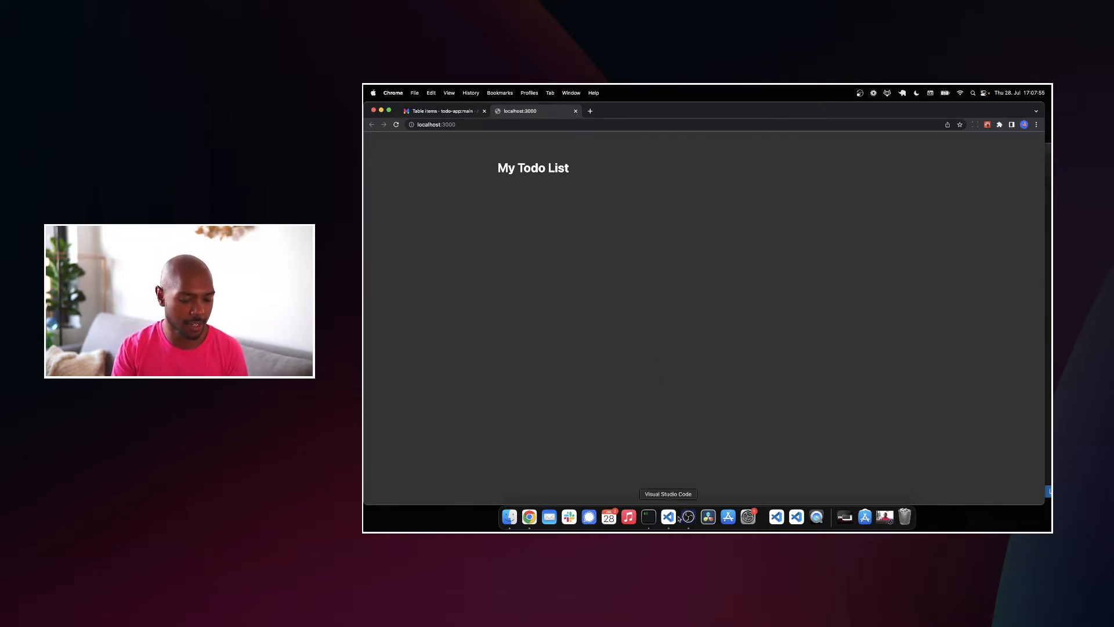
# Step: Switch from the Chrome todo page to the todo-app project in the code editor
pyautogui.click(669, 517)
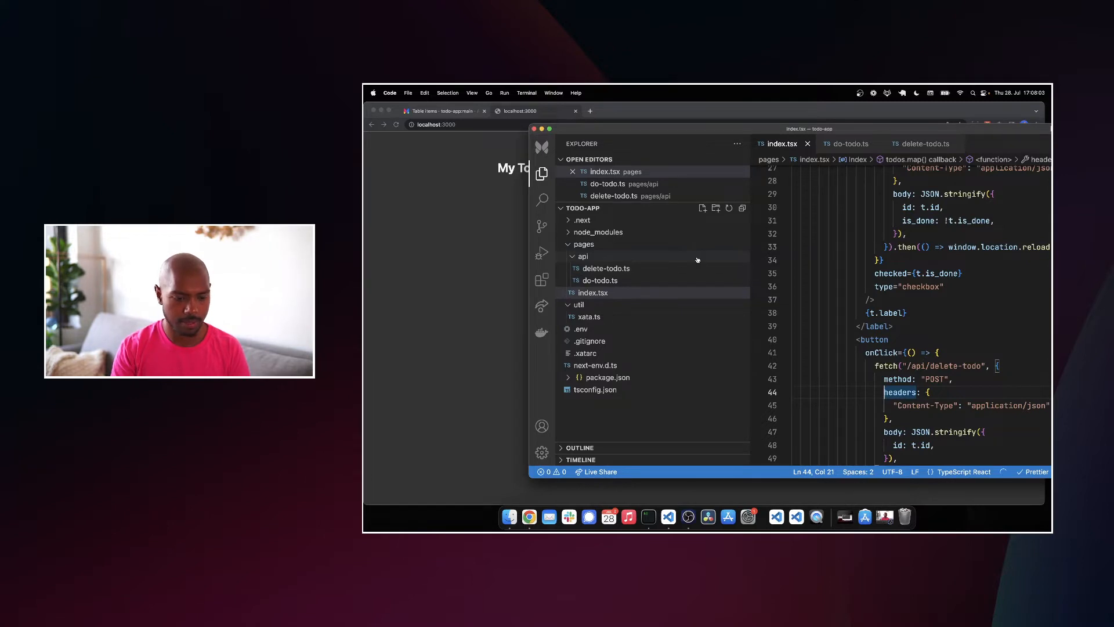
# Step: Add a form with a 'Label' text input, 'New Todo' placeholder and a Save button to index.tsx
pyautogui.click(542, 173)
pyautogui.write('<form>')
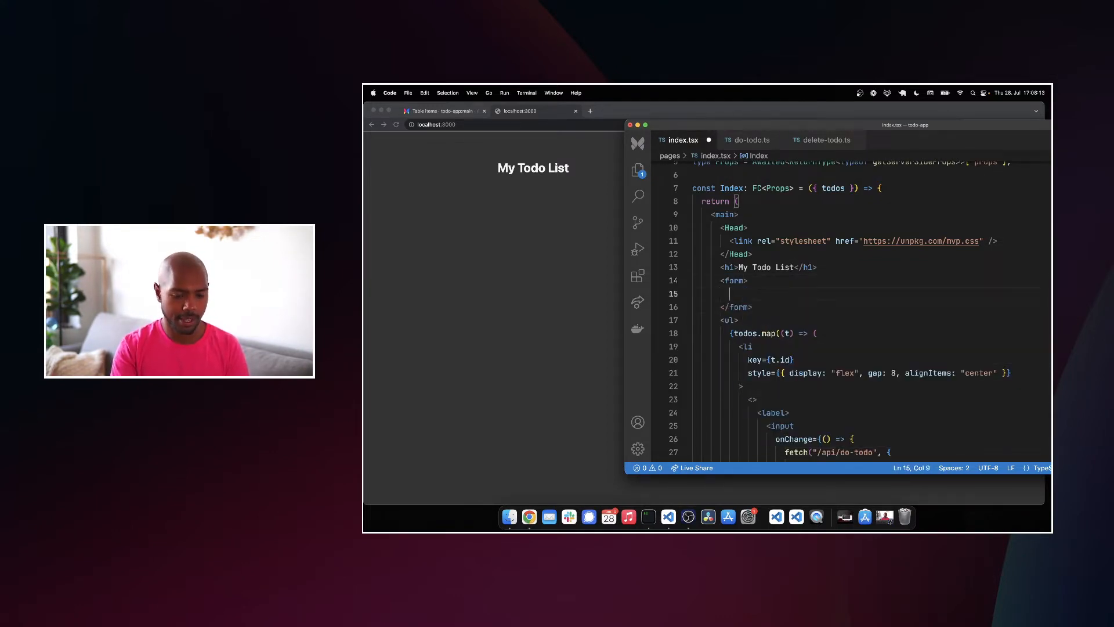
pyautogui.write('<lable')
pyautogui.write('<input type="text')
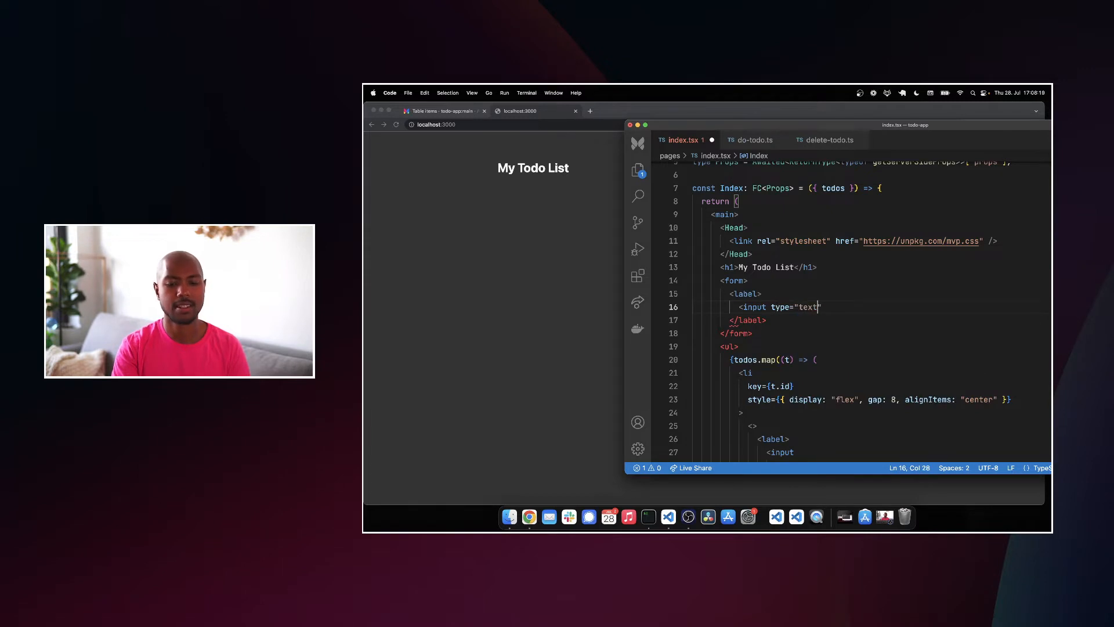
pyautogui.write('placeholder=""')
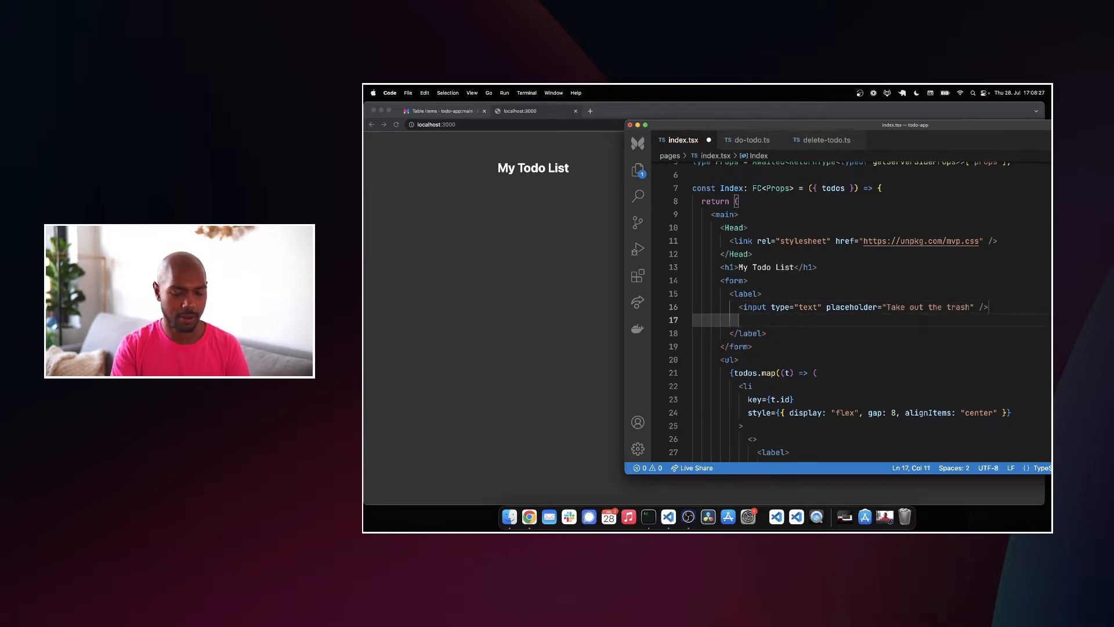
pyautogui.write('New Todo')
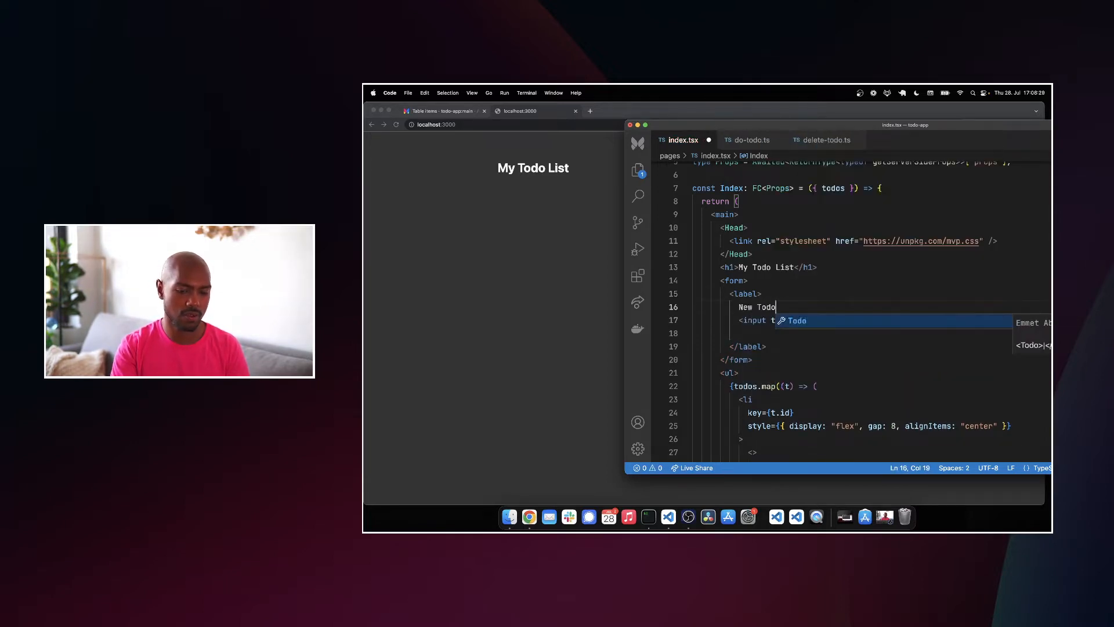
pyautogui.write('Lbae;')
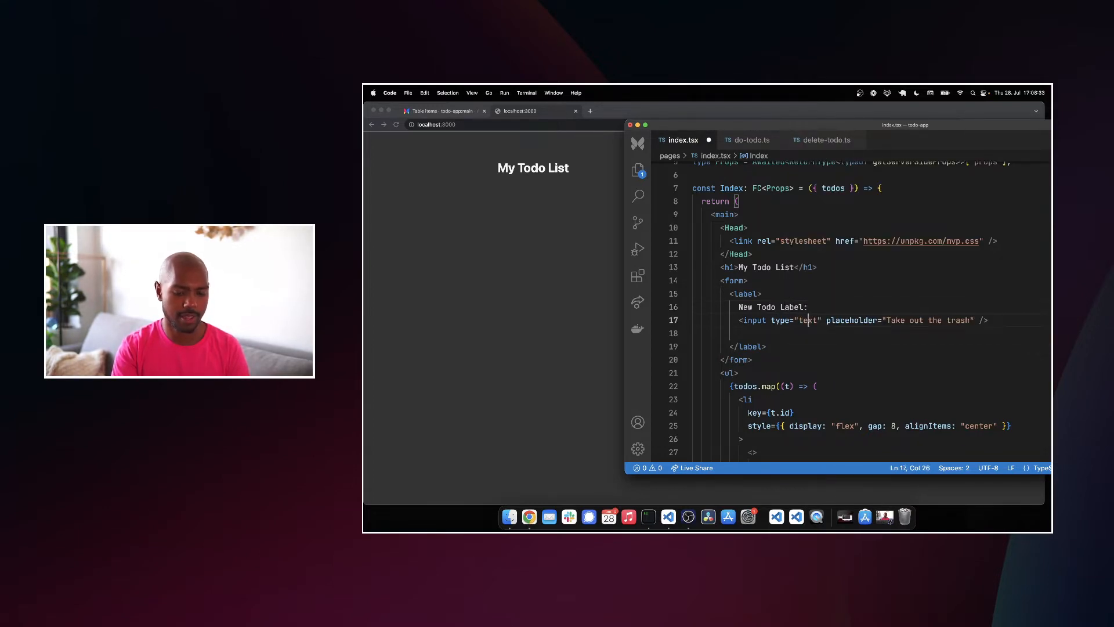
pyautogui.write('<button>Save</button>')
pyautogui.click(735, 279)
pyautogui.write(' style={{display: "')
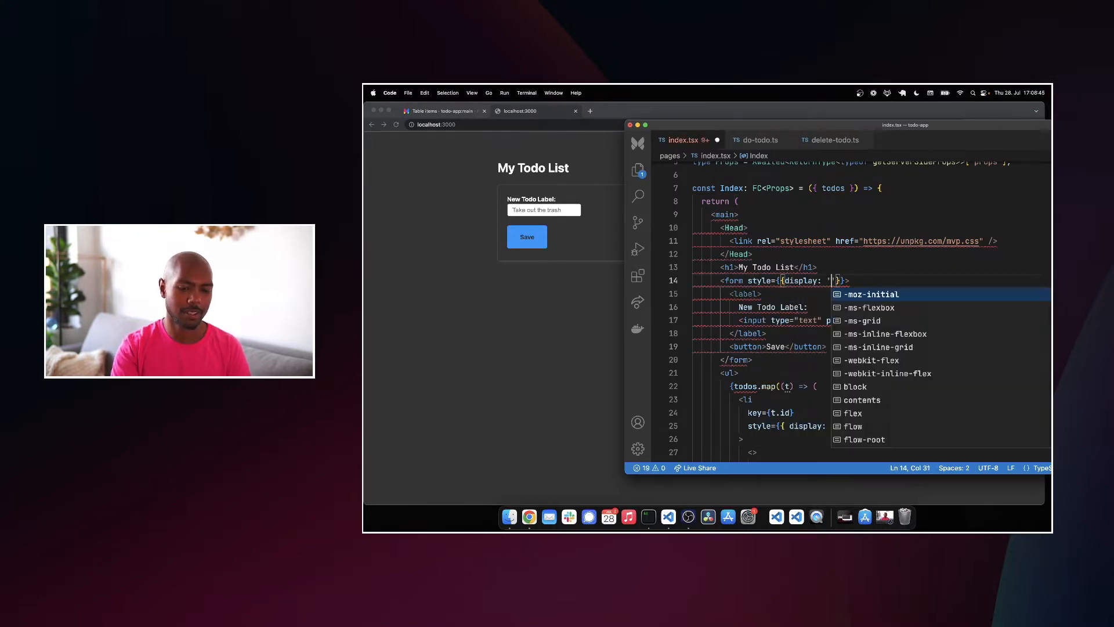
# Step: Lay the form out in one row with display flex and gap 8
pyautogui.write('flex"')
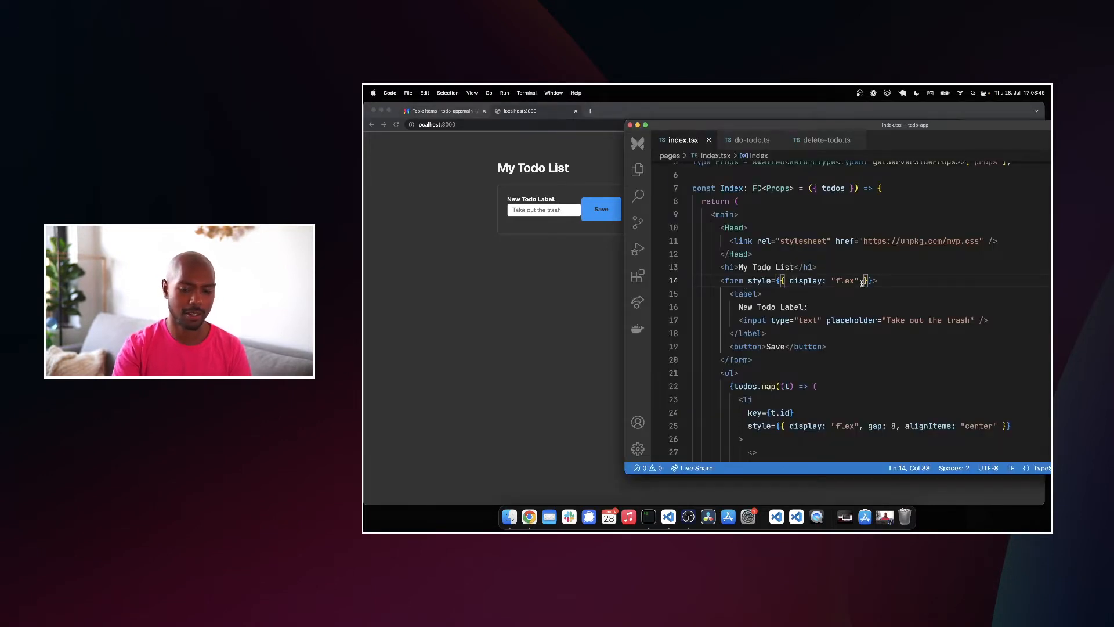
pyautogui.write(', gap: 8')
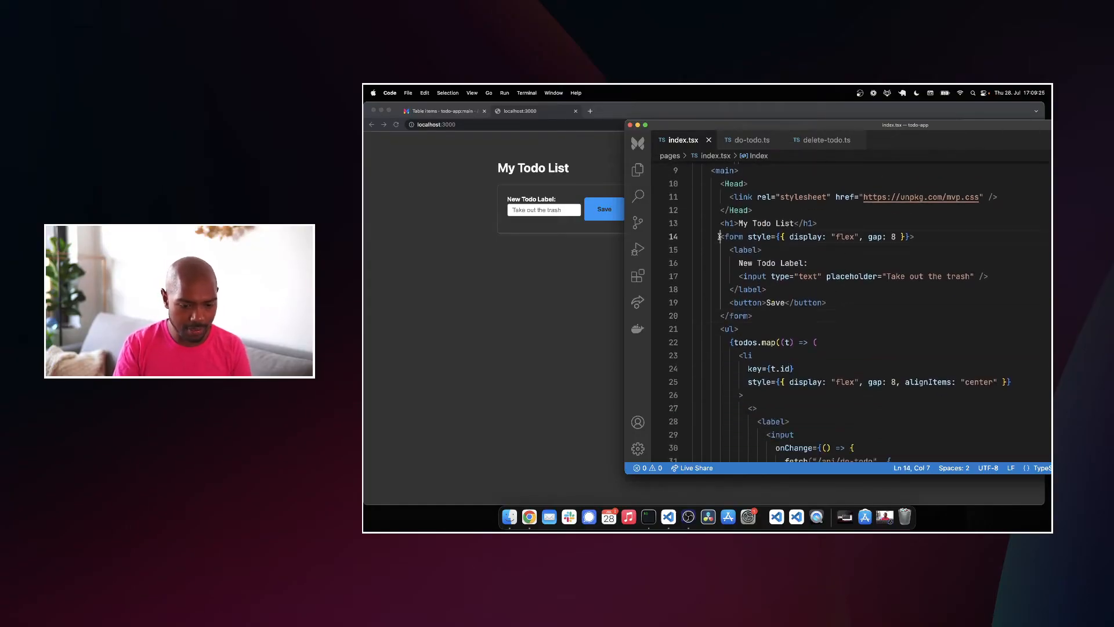
# Step: Create components/AddTodoForm.tsx exporting an AddTodoForm component that returns the form
pyautogui.click(638, 171)
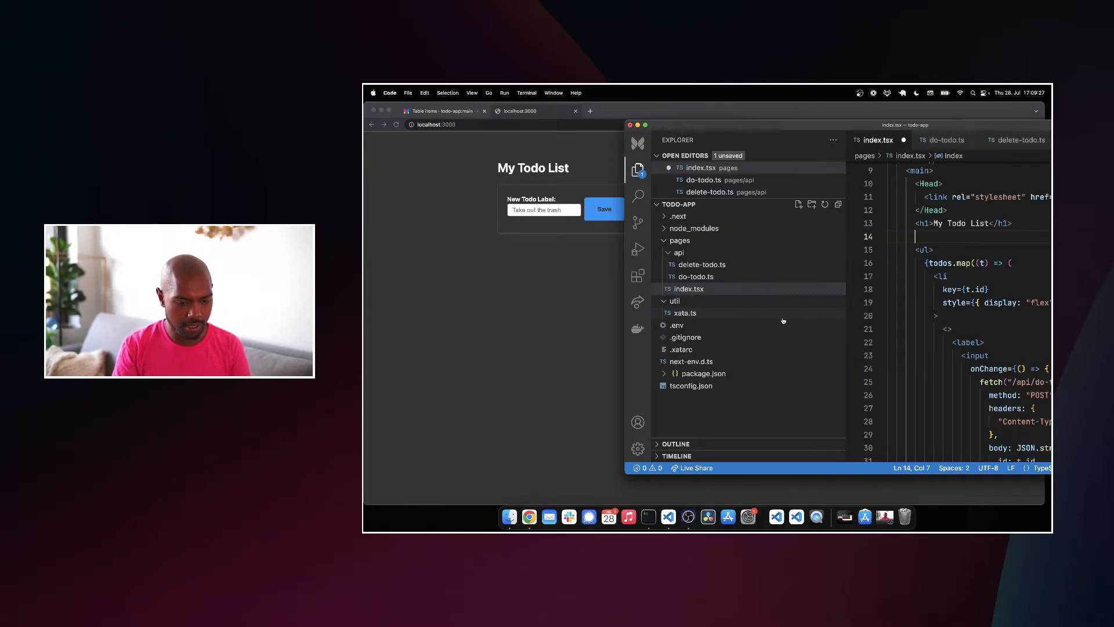
pyautogui.rightClick(680, 289)
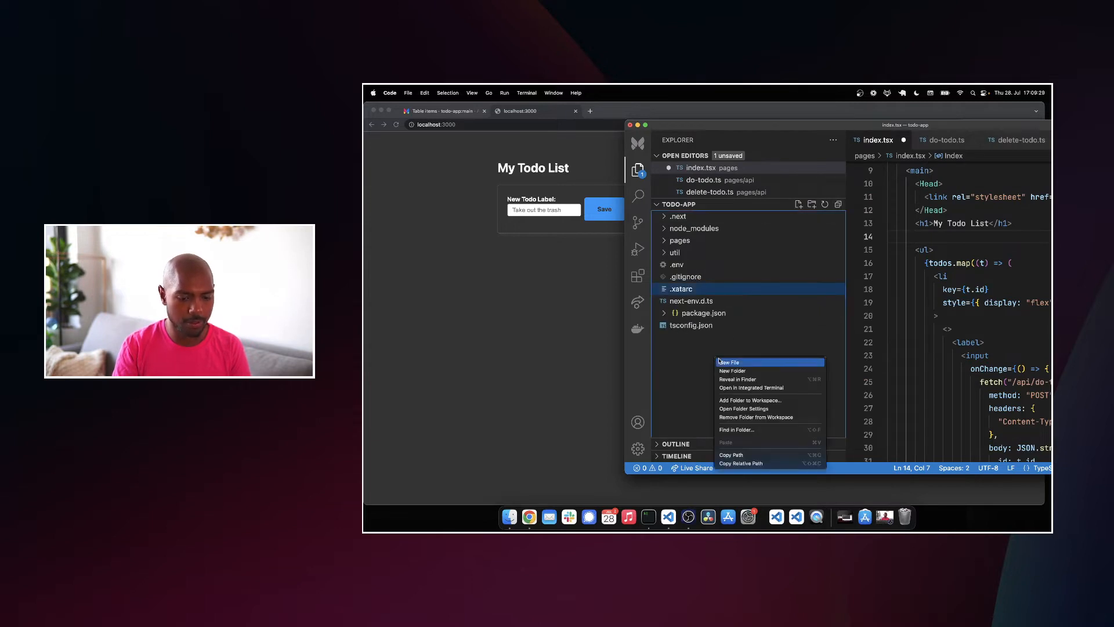
pyautogui.click(729, 362)
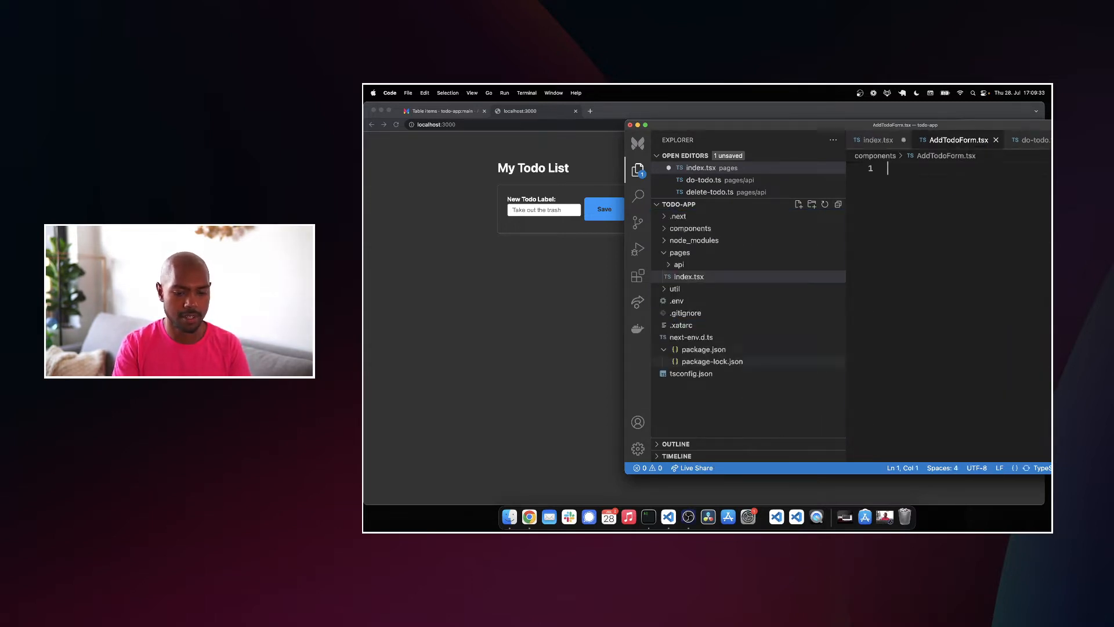
pyautogui.write('export')
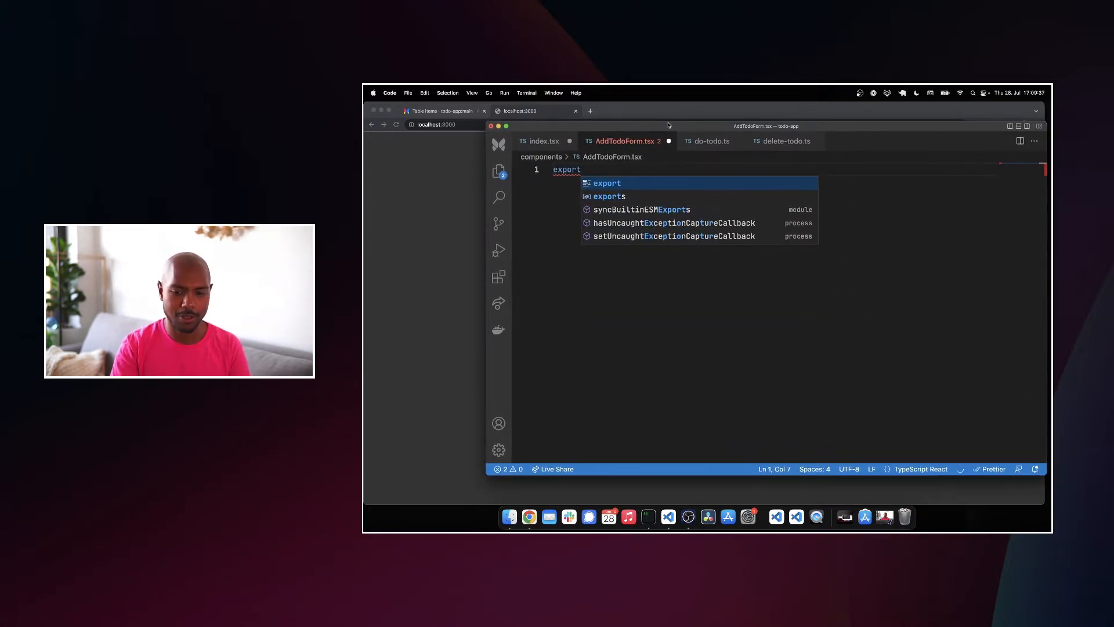
pyautogui.write('const')
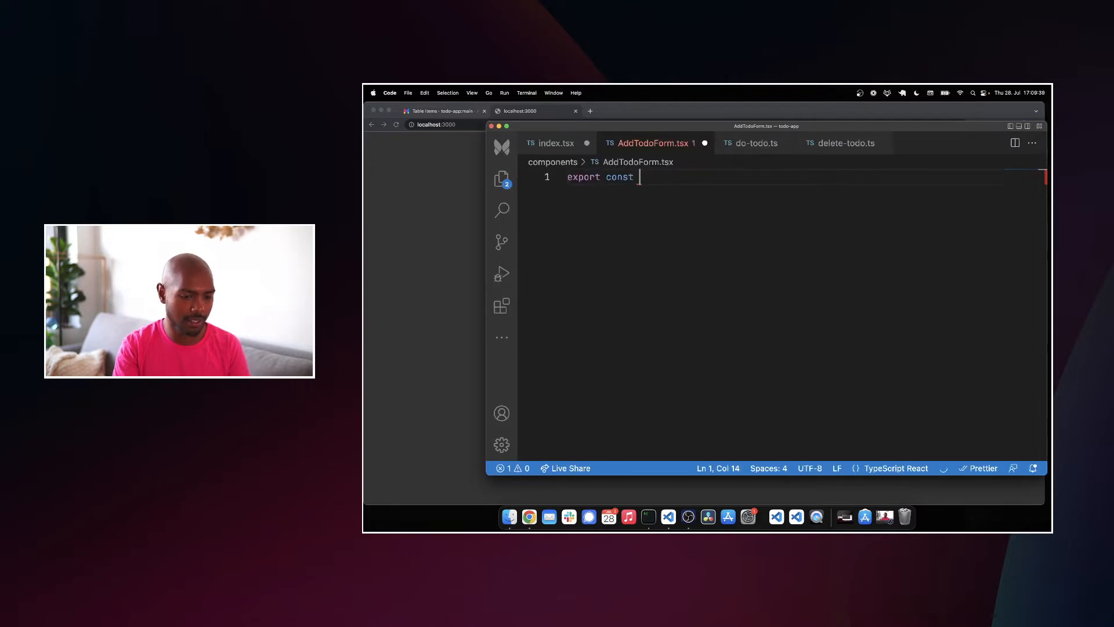
pyautogui.write('AddTo')
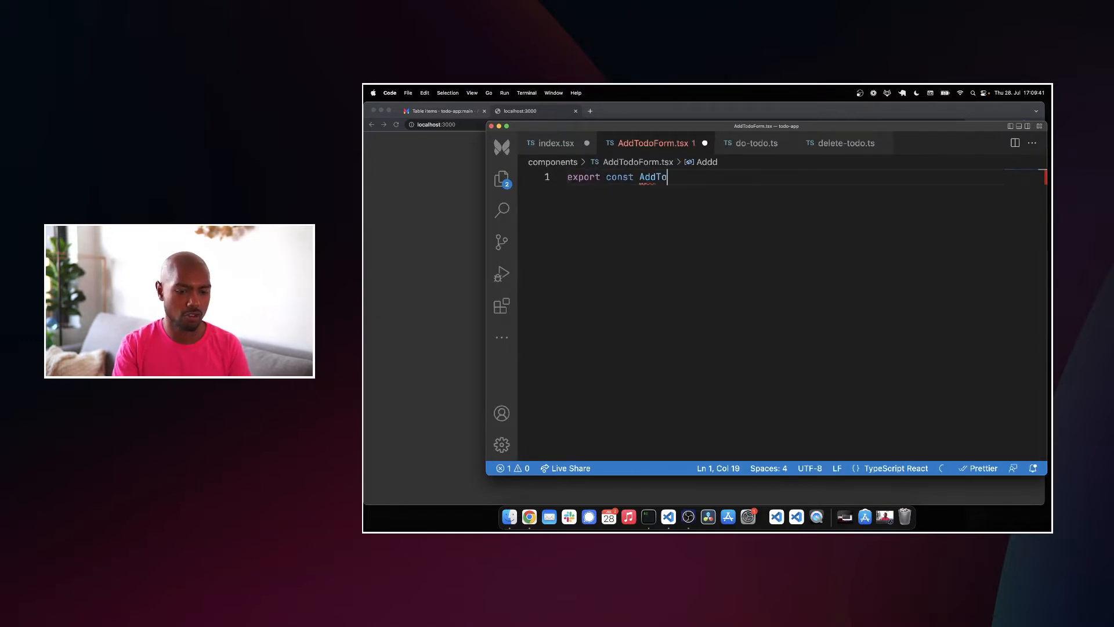
pyautogui.write('doForm = () =')
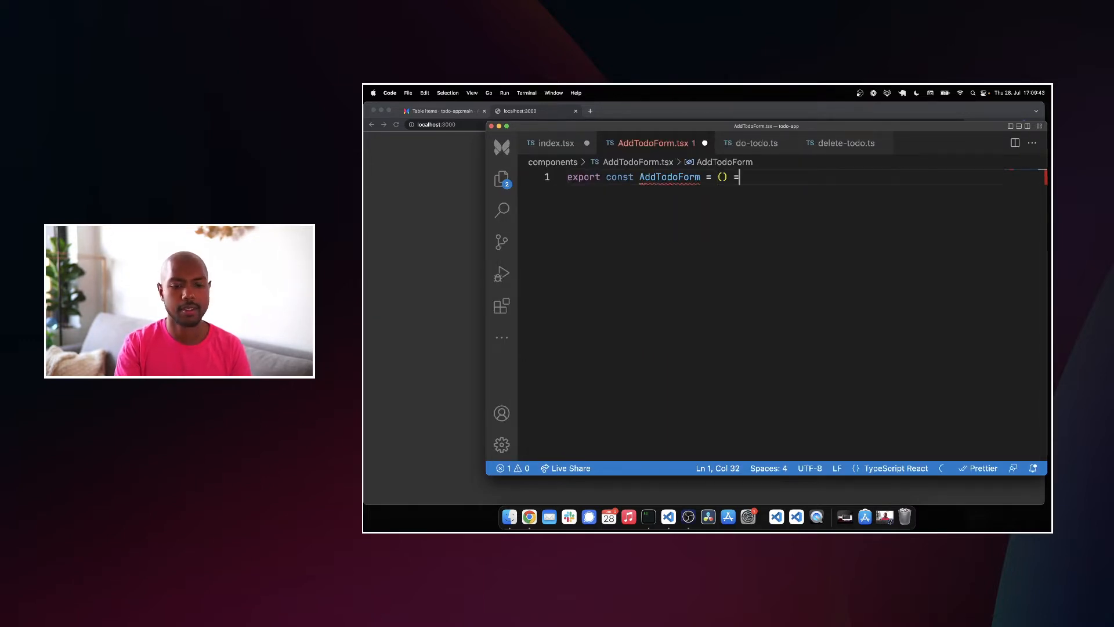
pyautogui.write('reu')
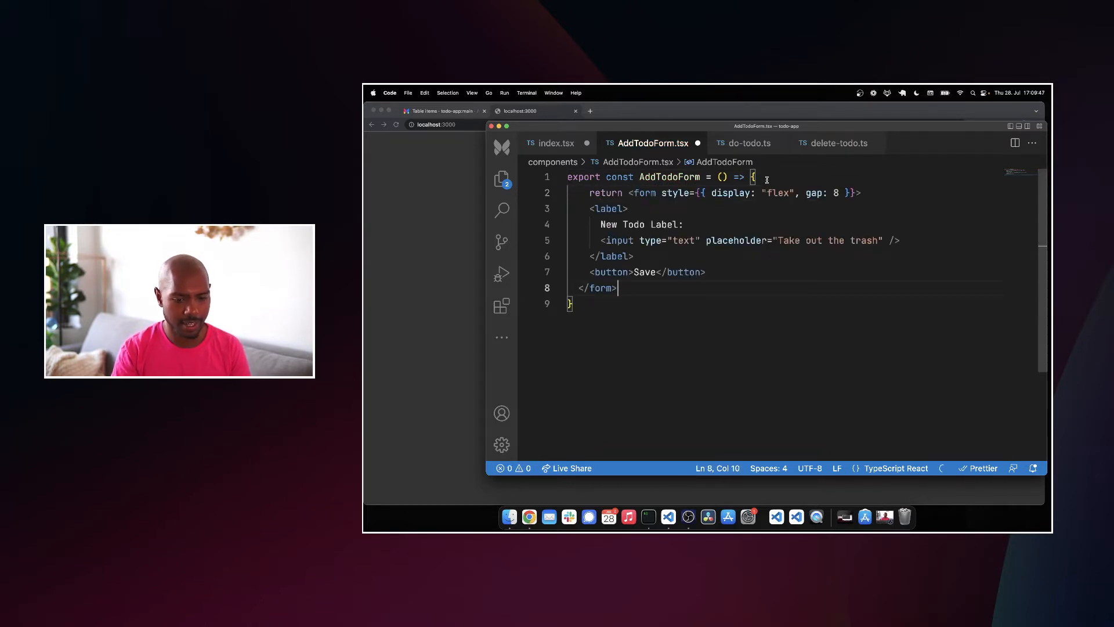
# Step: Drive the input with a label useState value and a setLabel onChange handler
pyautogui.write('const [label, setLabel] = useState("");')
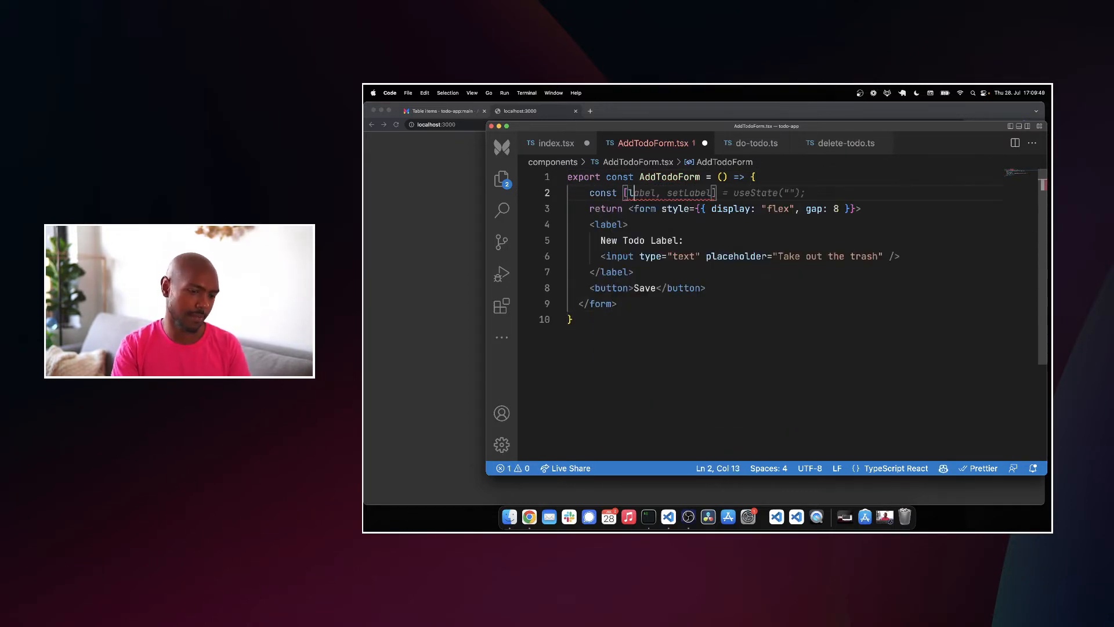
pyautogui.write('label, setLabel] = useState("");')
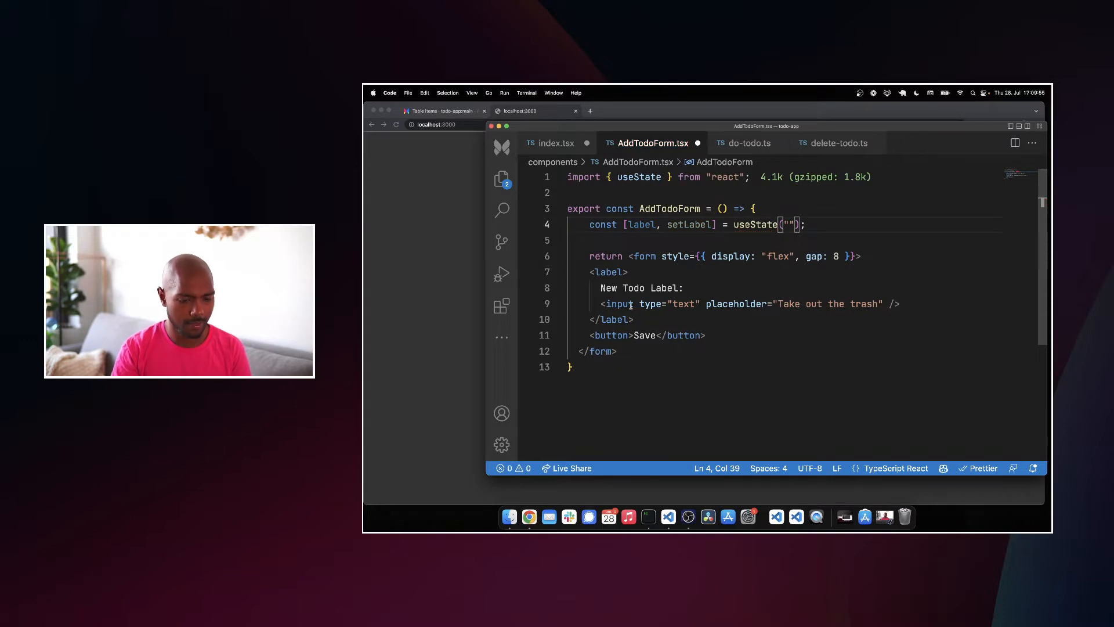
pyautogui.write('value={label}')
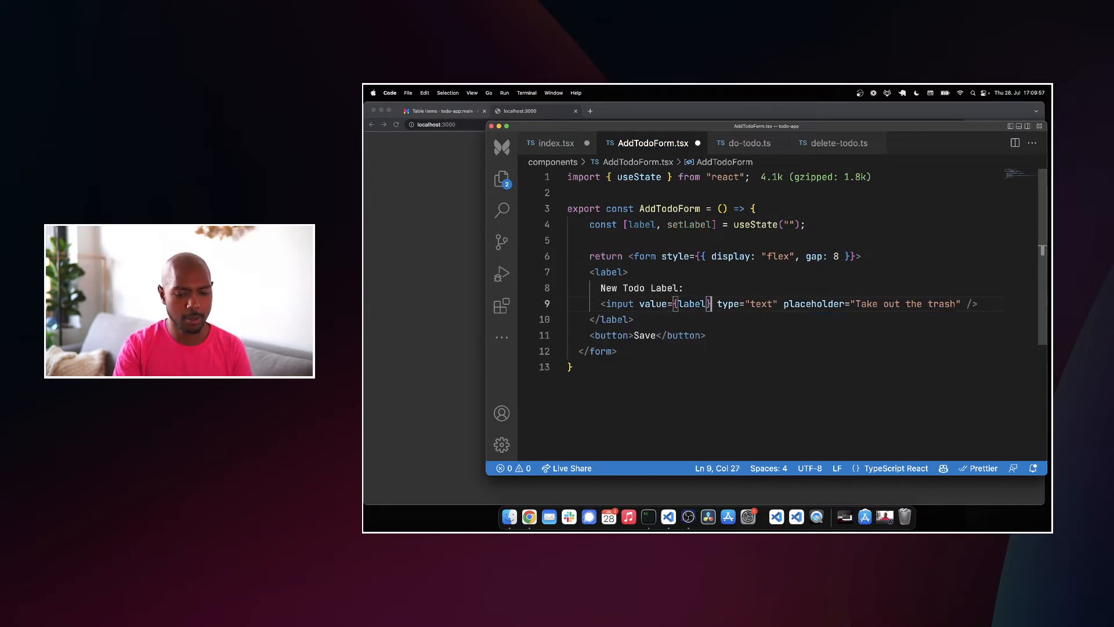
pyautogui.write('onChange={e =>')
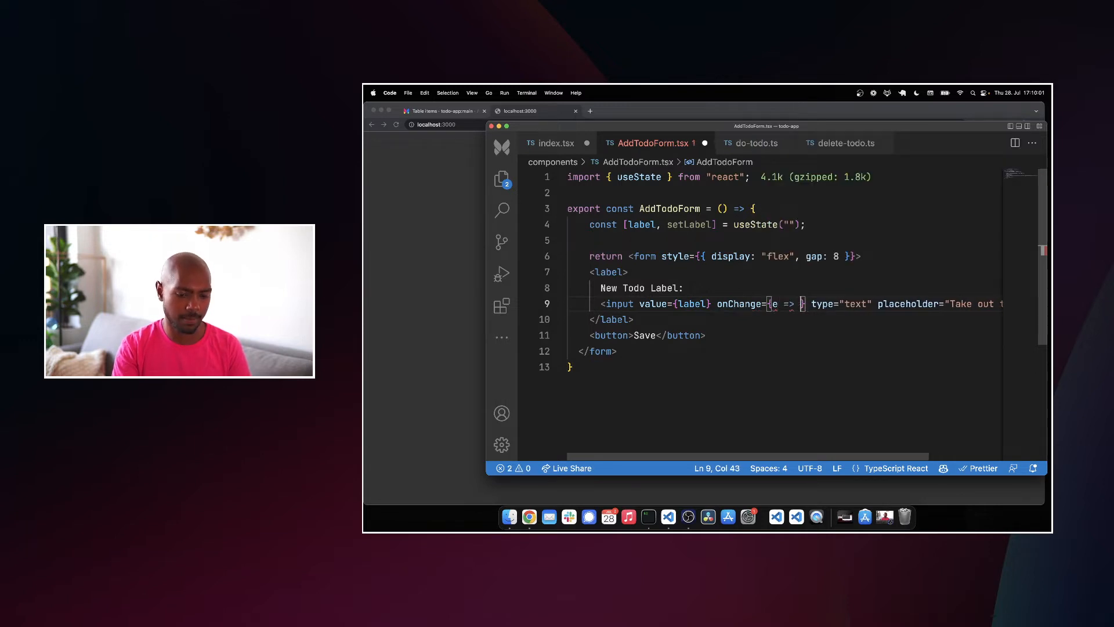
pyautogui.write('setLabel(e.target.value)}')
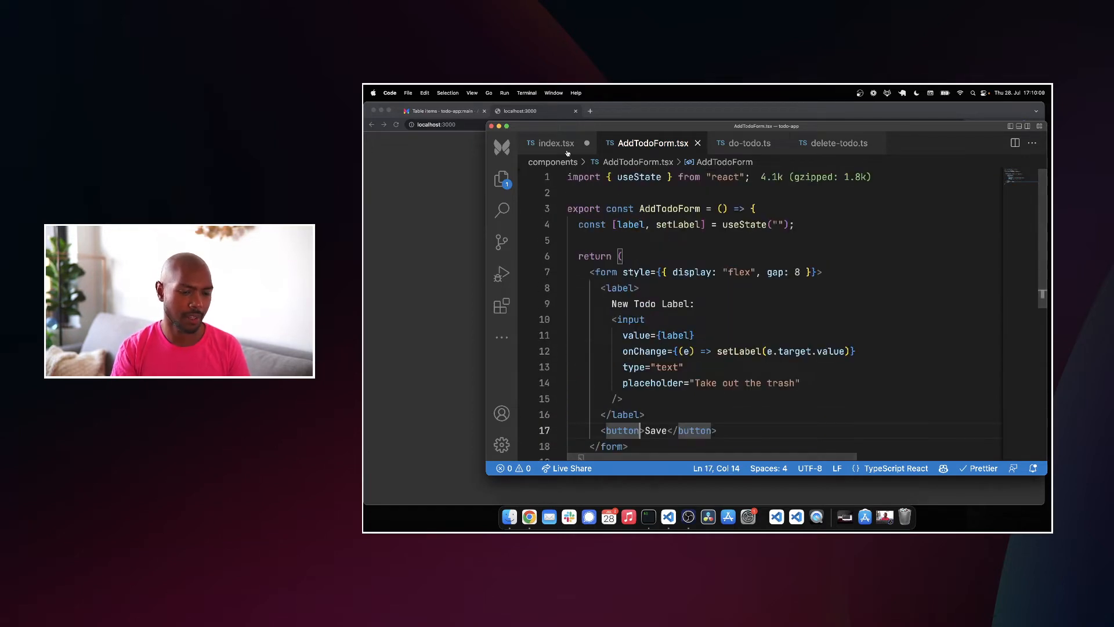
# Step: Give the form an onSubmit that calls e.preventDefault() and send()
pyautogui.click(556, 143)
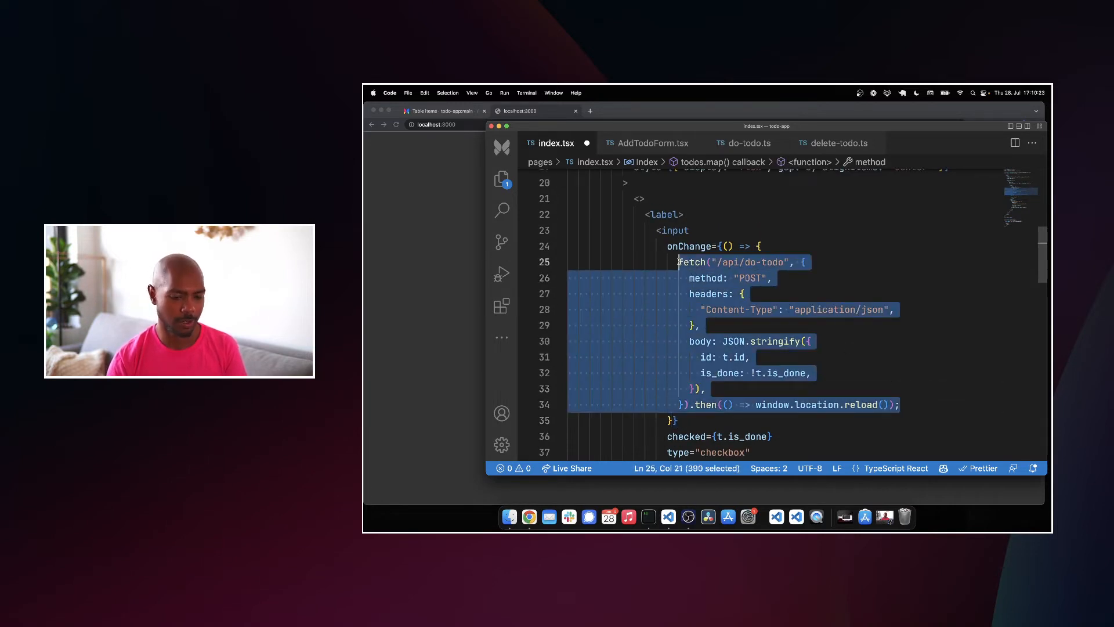
pyautogui.click(651, 143)
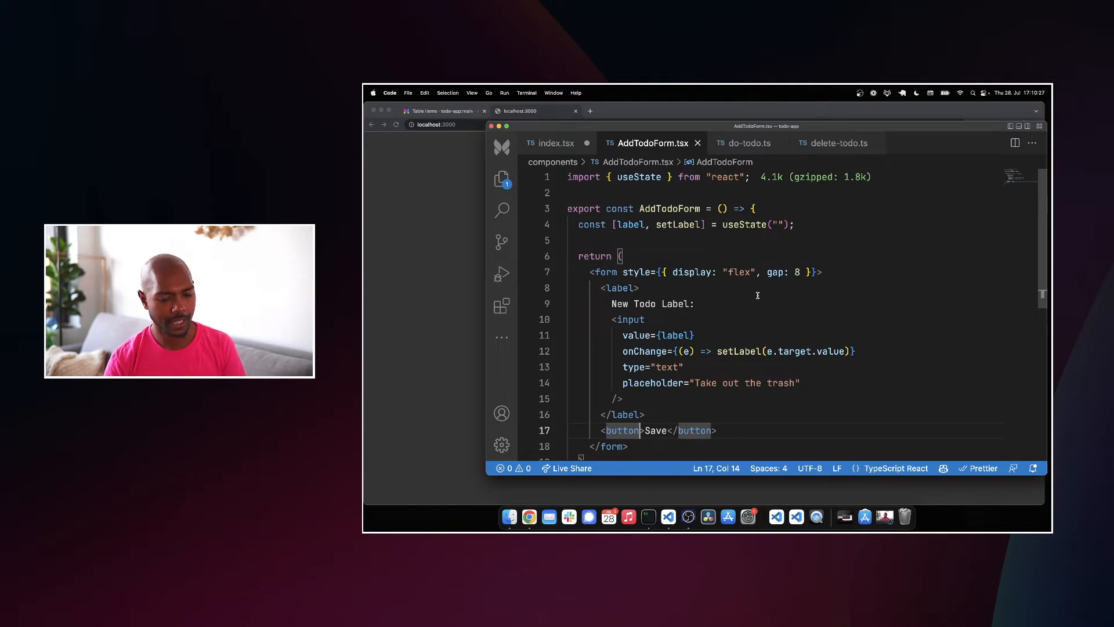
pyautogui.write('on')
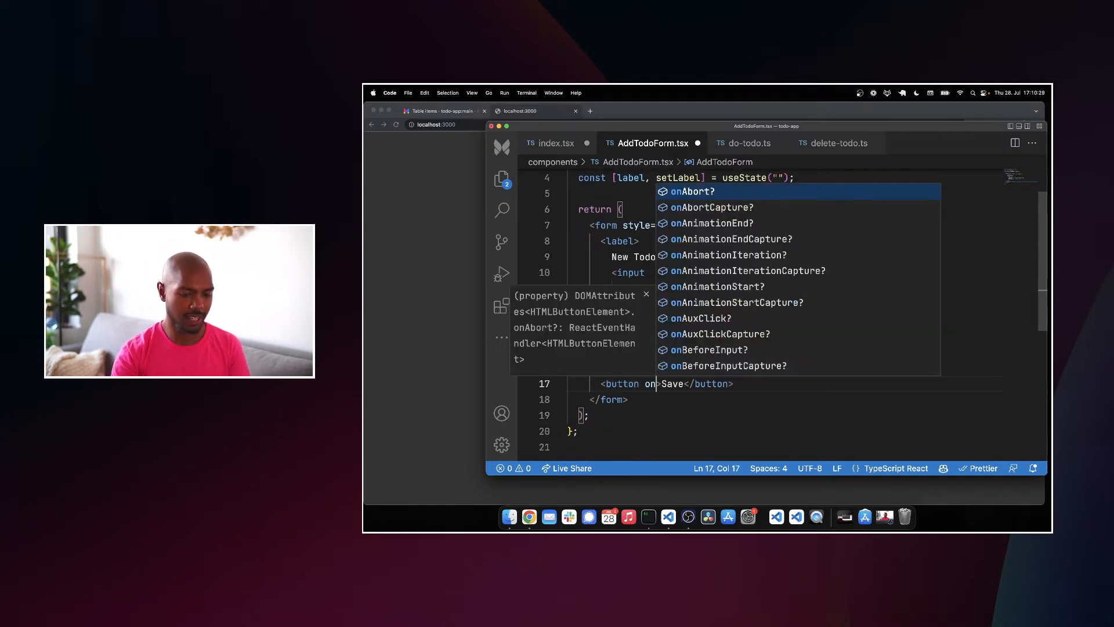
pyautogui.press('Escape')
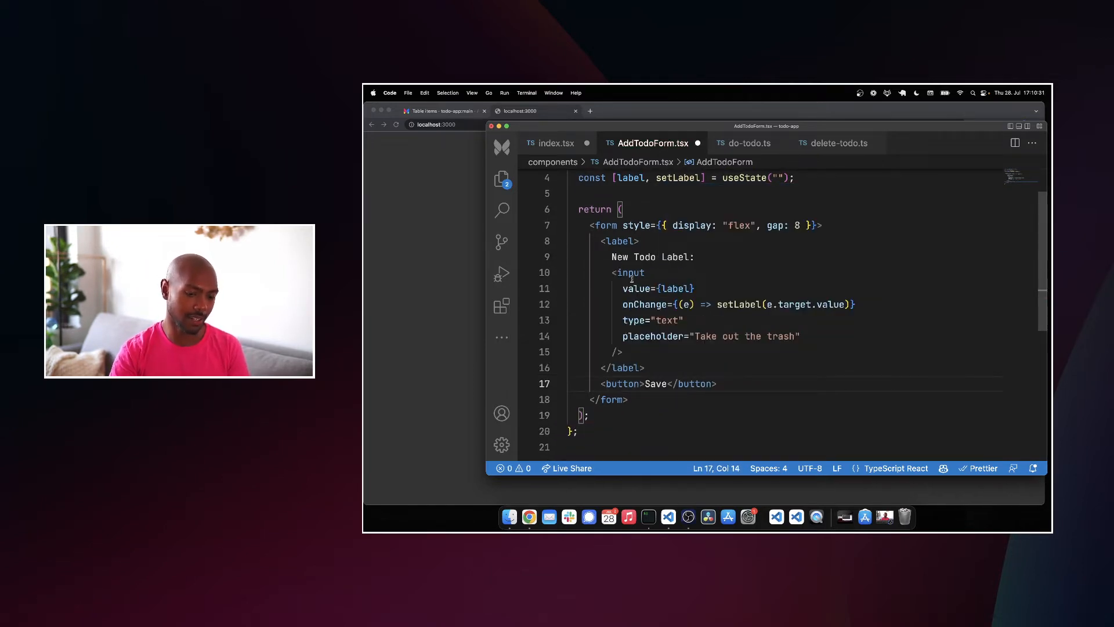
pyautogui.write('onSubmit={}')
pyautogui.write('e.p')
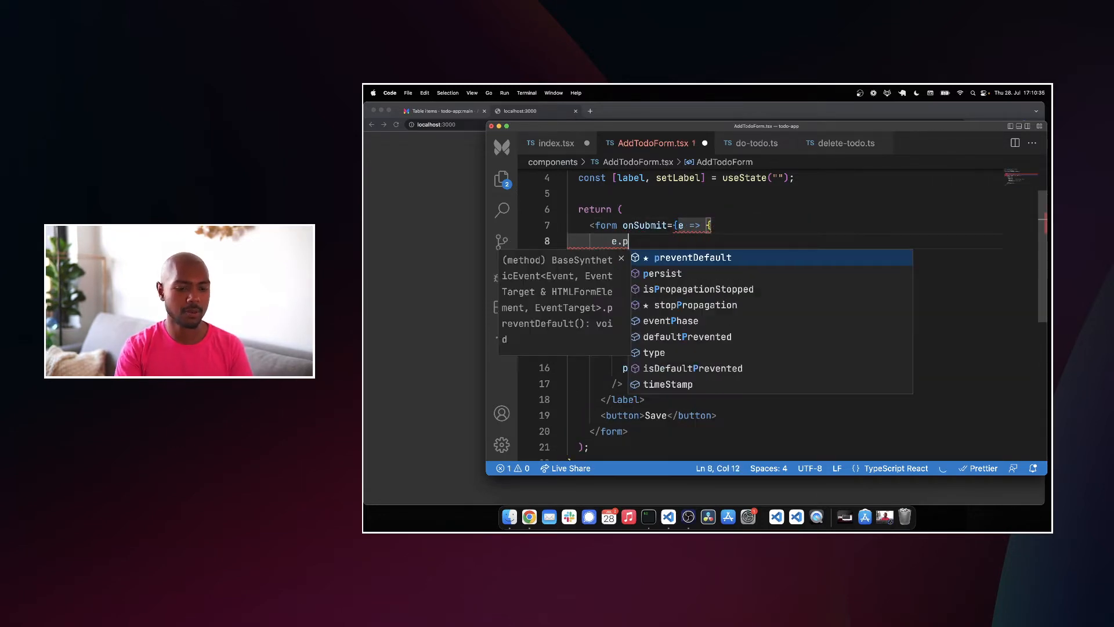
pyautogui.press('Tab')
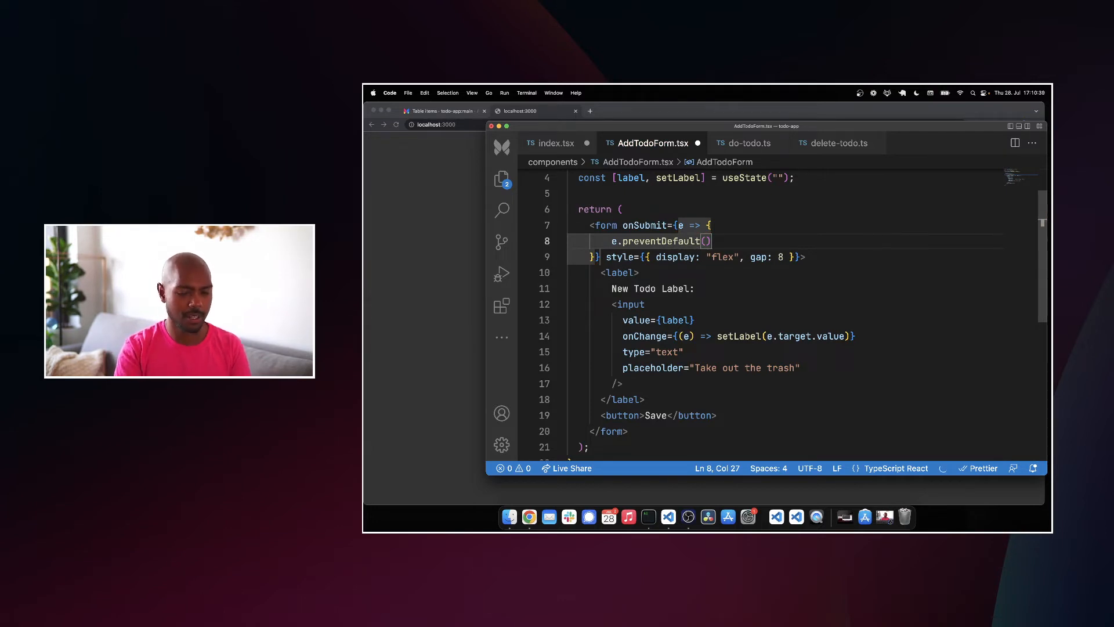
pyautogui.write('send();')
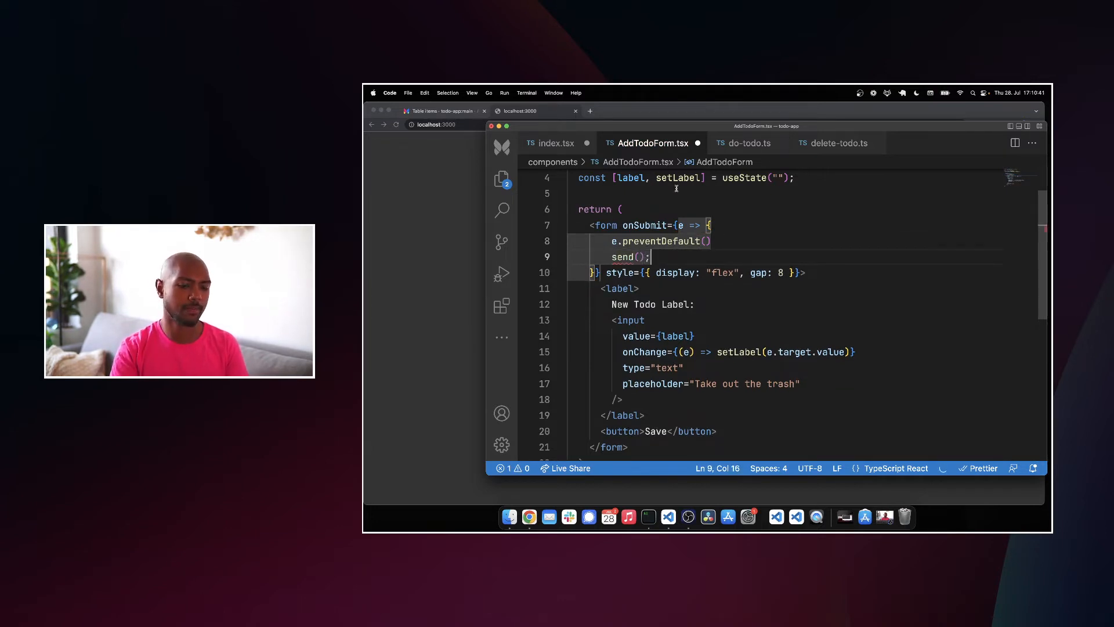
# Step: Write send to POST JSON { label } to /api/add-todo and reload the page
pyautogui.write('const send = () => {')
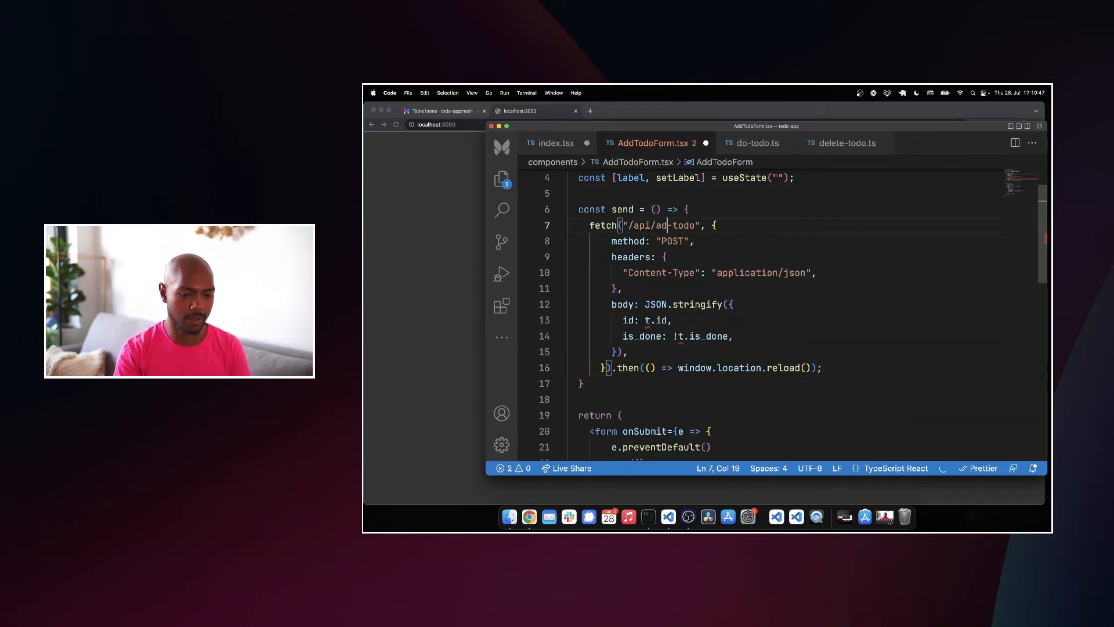
pyautogui.write('d')
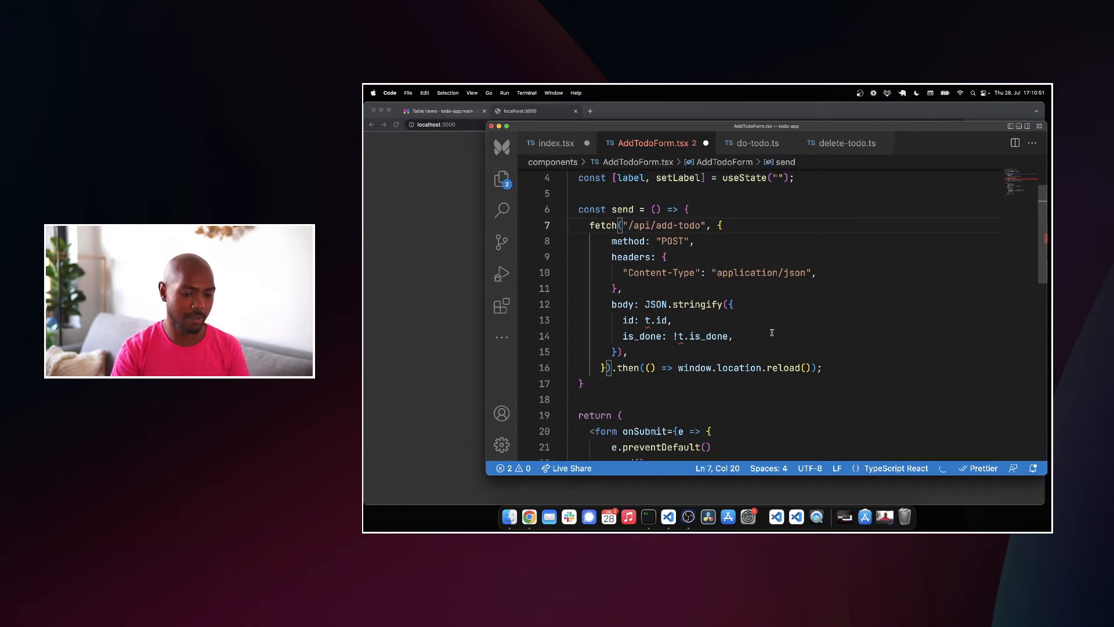
pyautogui.write('label')
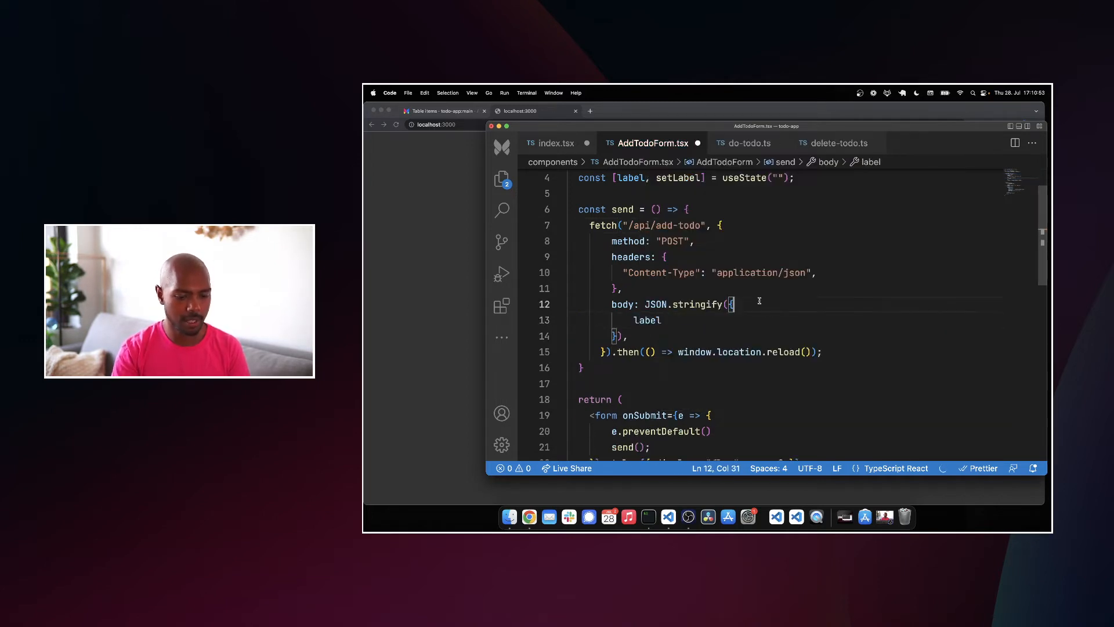
pyautogui.scroll(-3)
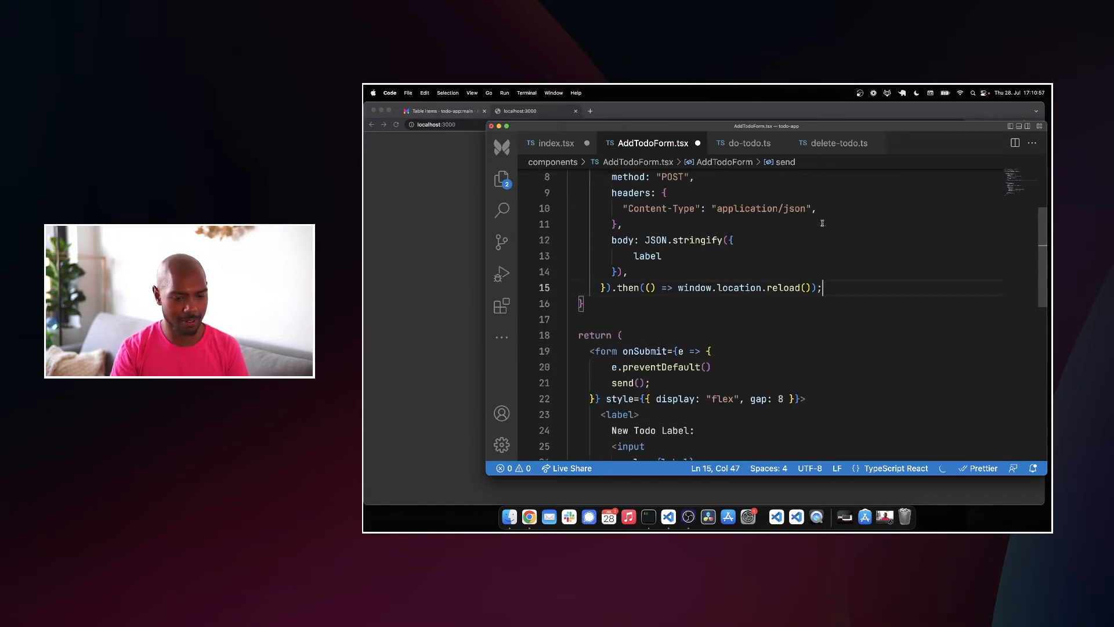
# Step: Render <AddTodoForm /> between the heading and the todo list in index.tsx
pyautogui.click(559, 143)
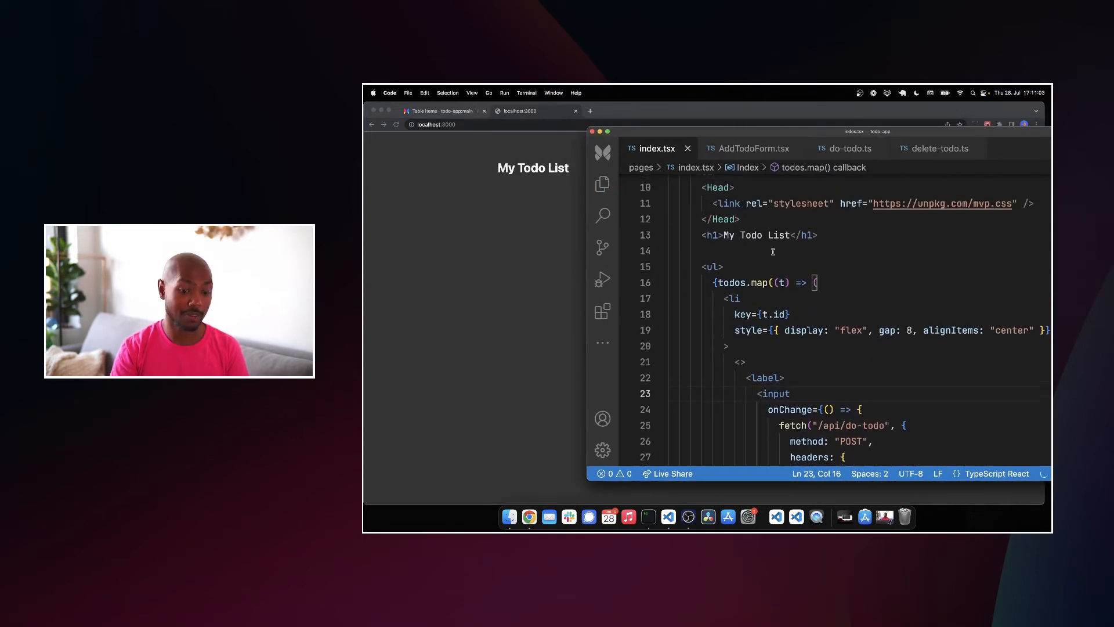
pyautogui.scroll(-3)
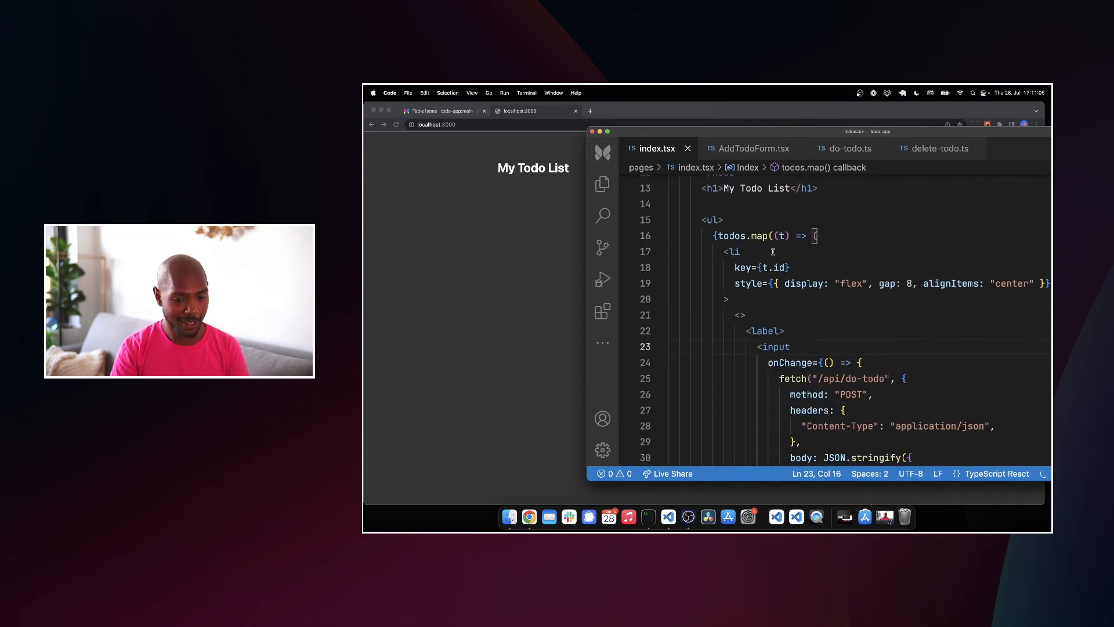
pyautogui.write('<a')
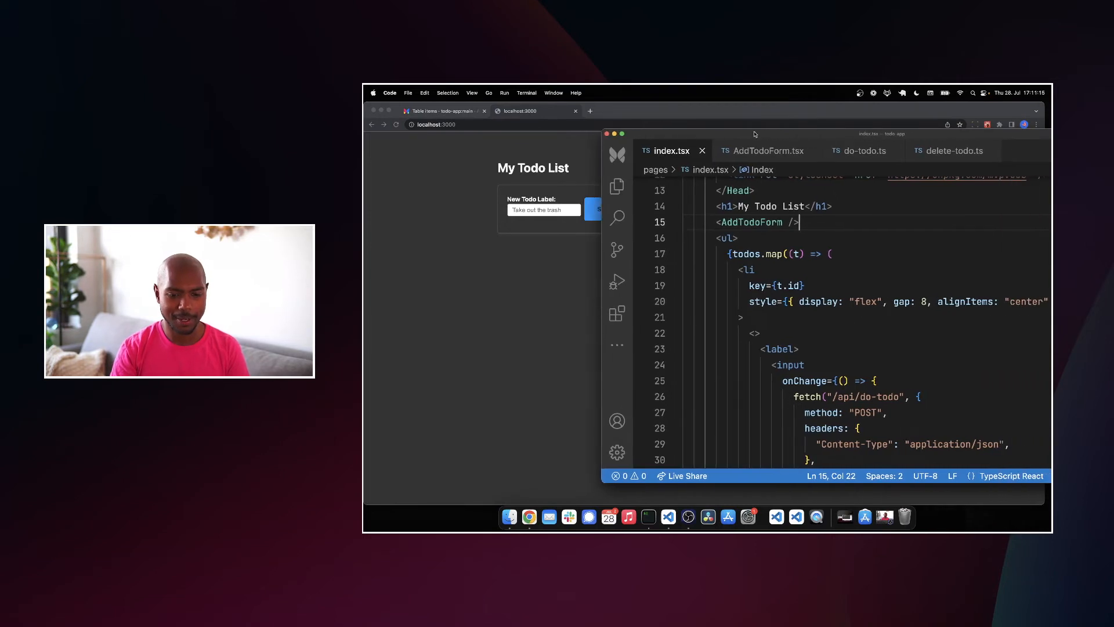
pyautogui.click(616, 185)
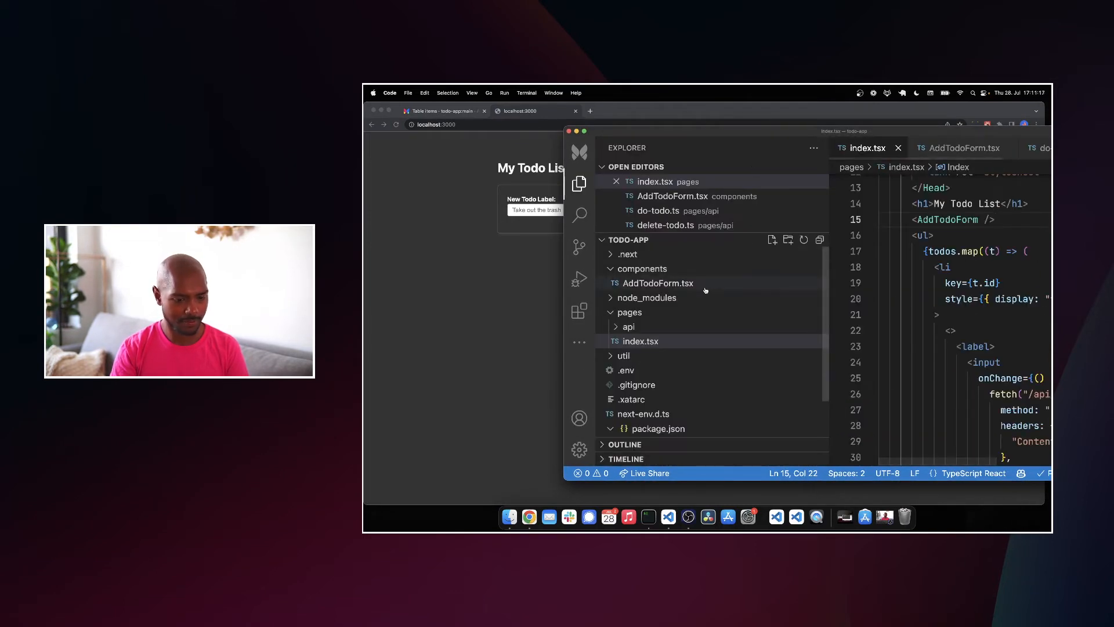
# Step: Create pages/api/add-todo.ts reading label from req.body and calling xata.db.items.create({ label })
pyautogui.write('add-')
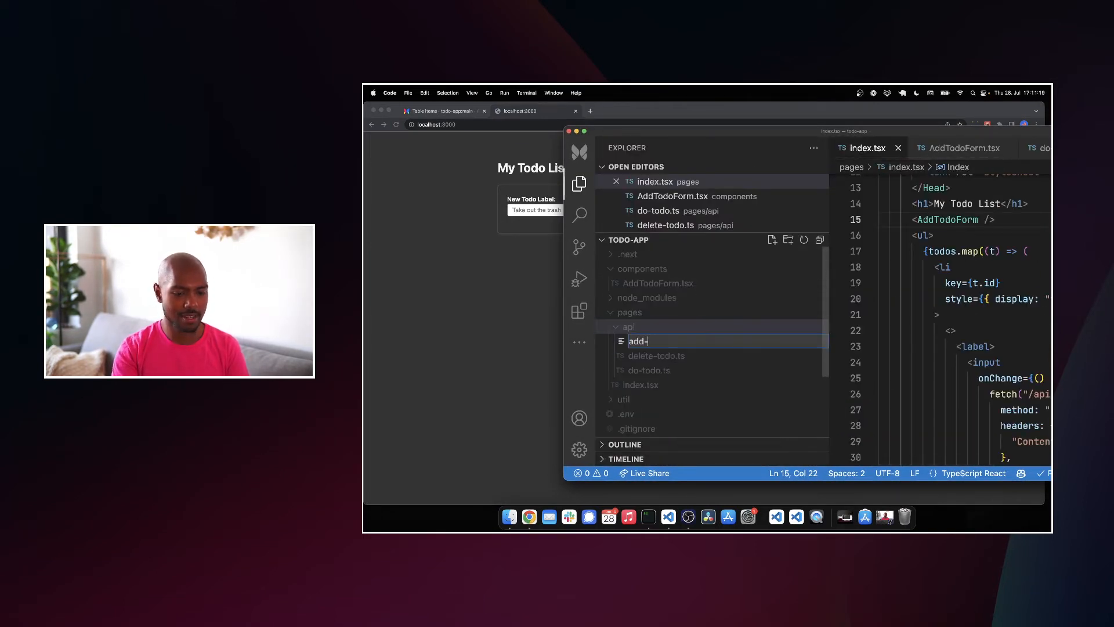
pyautogui.click(657, 384)
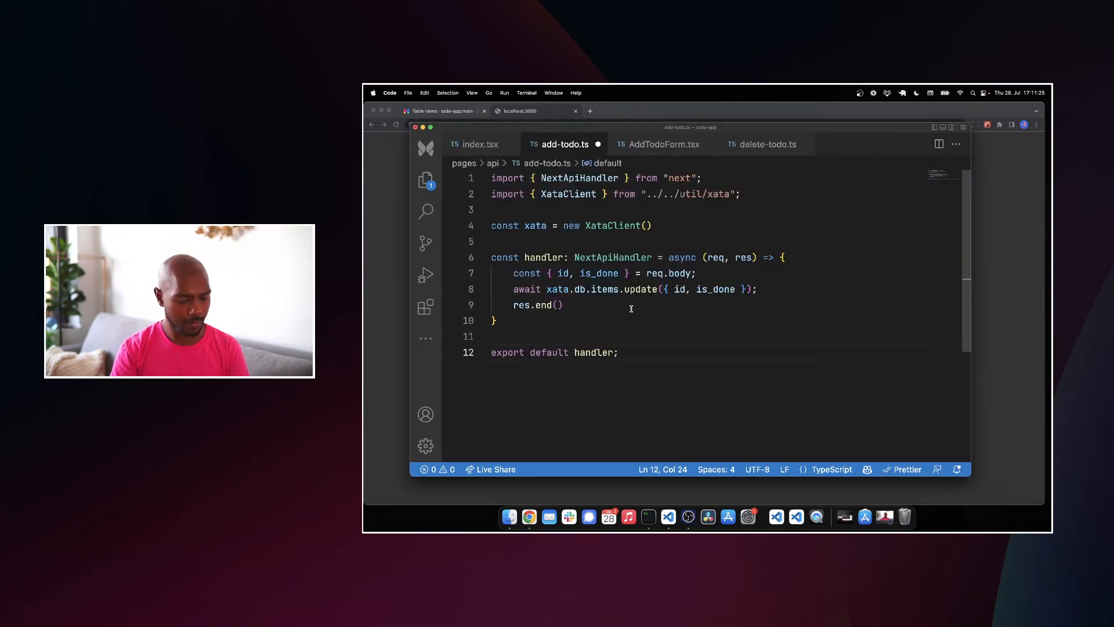
pyautogui.doubleClick(639, 289)
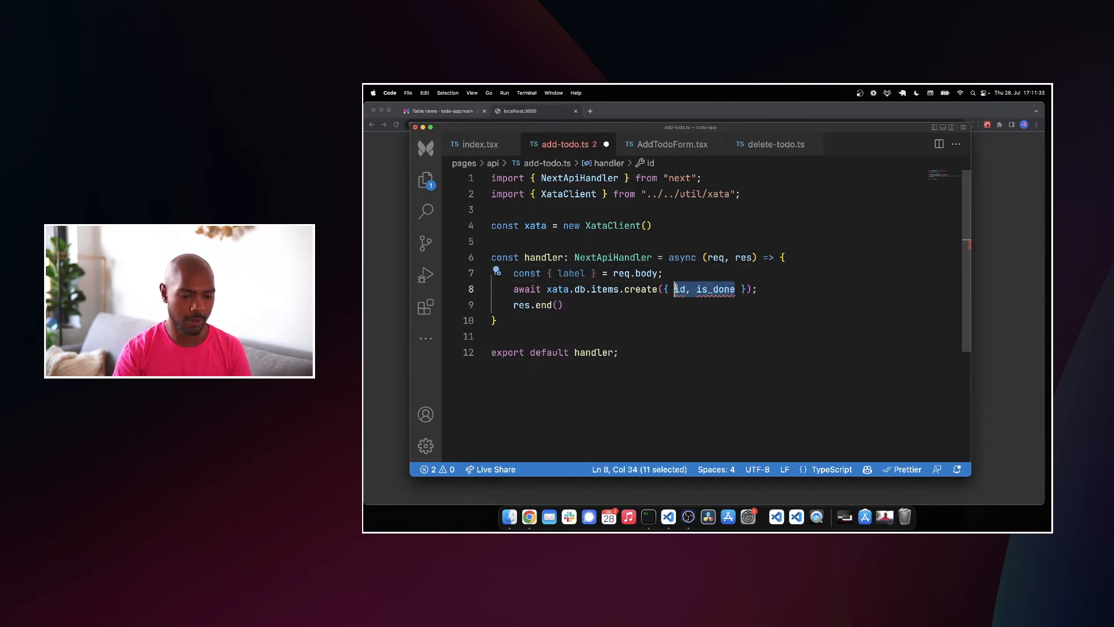
pyautogui.write('label')
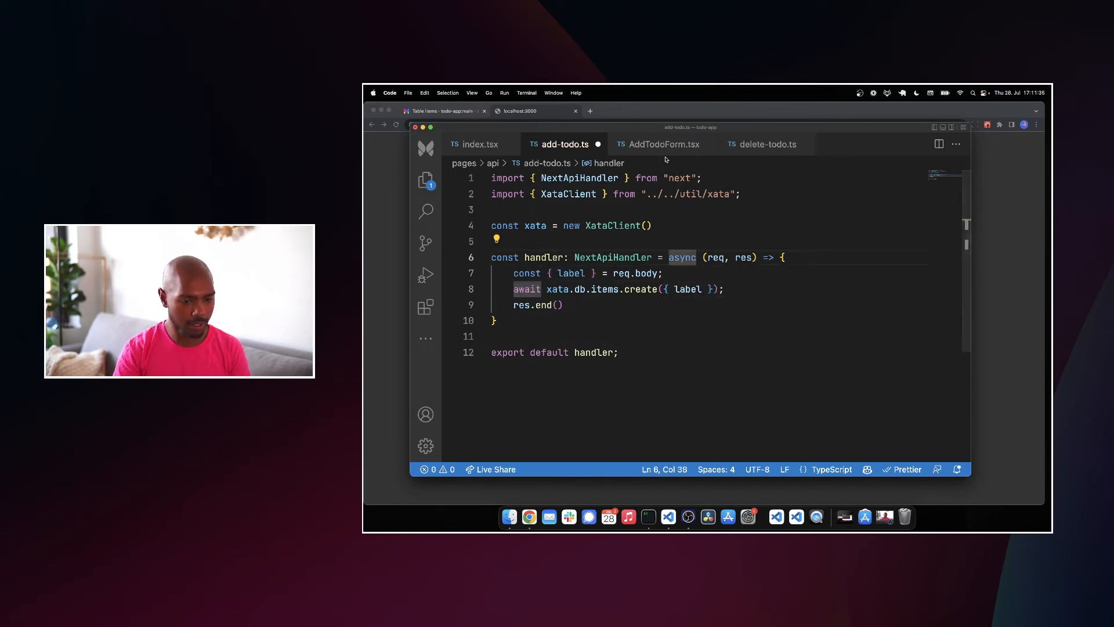
pyautogui.click(658, 144)
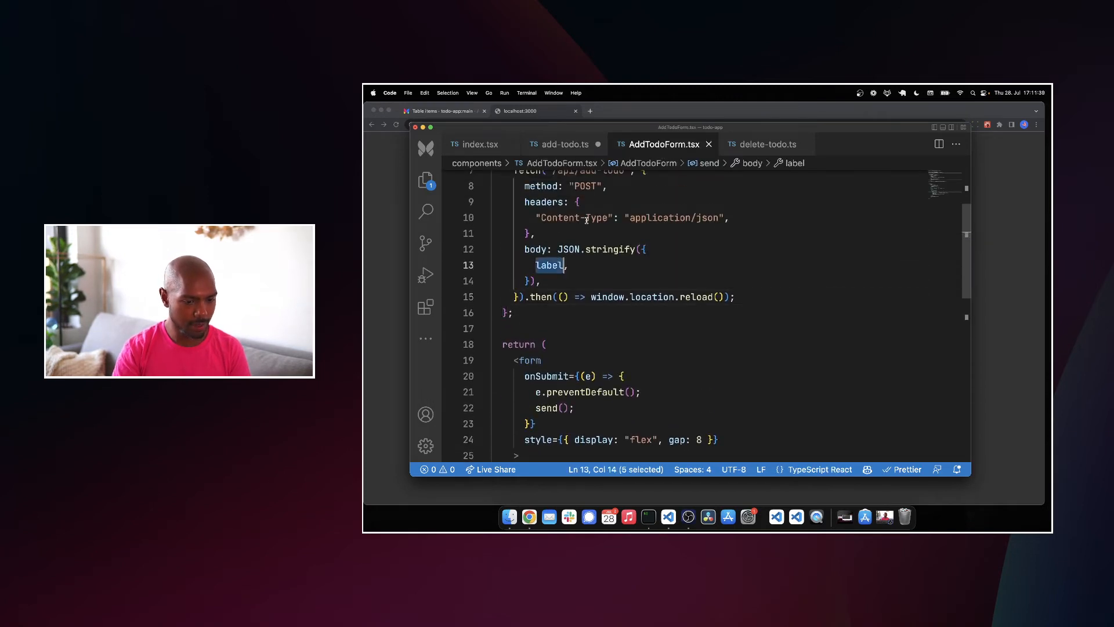
pyautogui.click(564, 144)
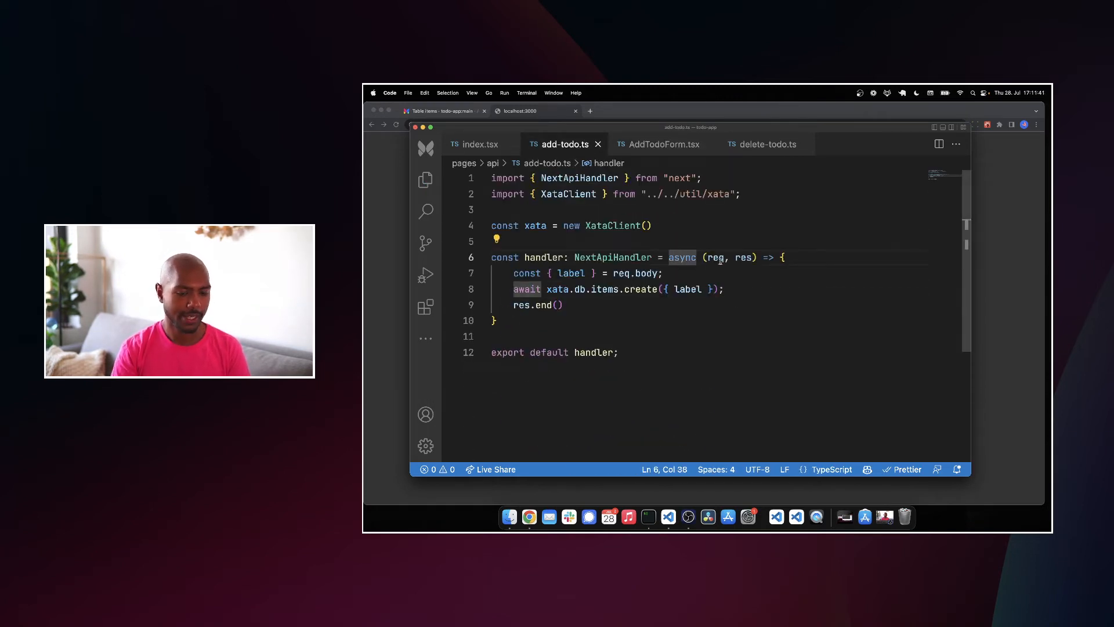
pyautogui.doubleClick(686, 289)
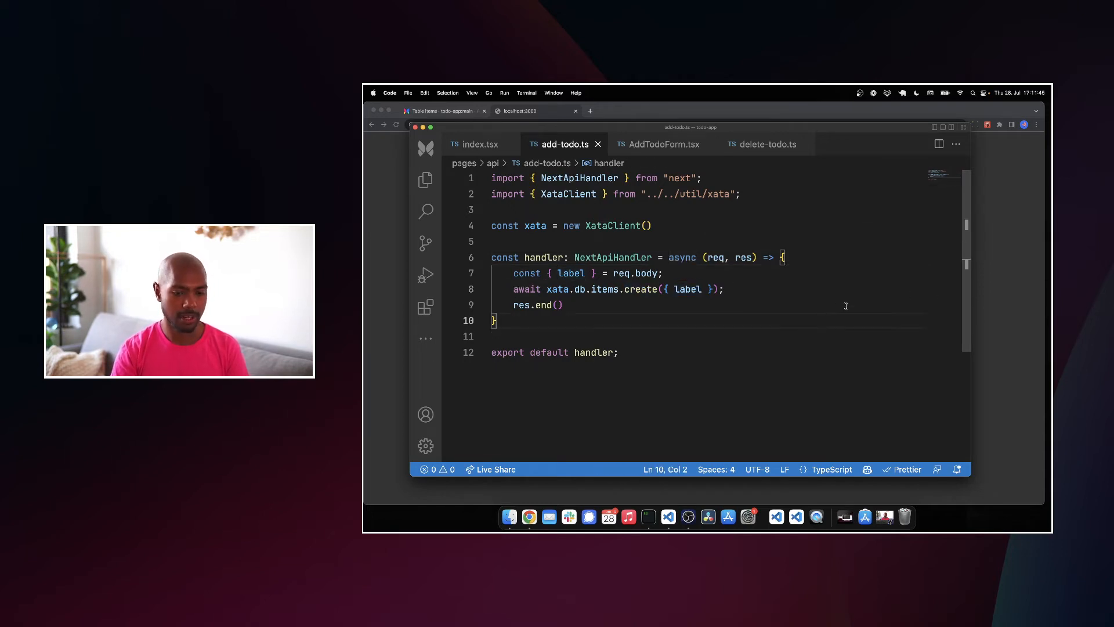
pyautogui.click(530, 111)
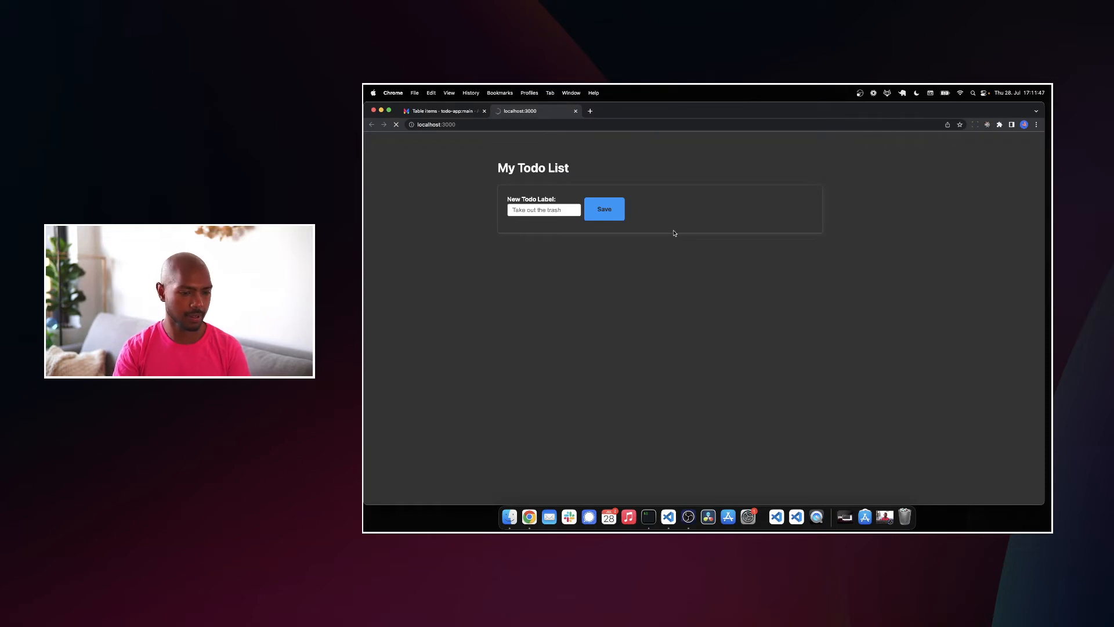
pyautogui.click(543, 209)
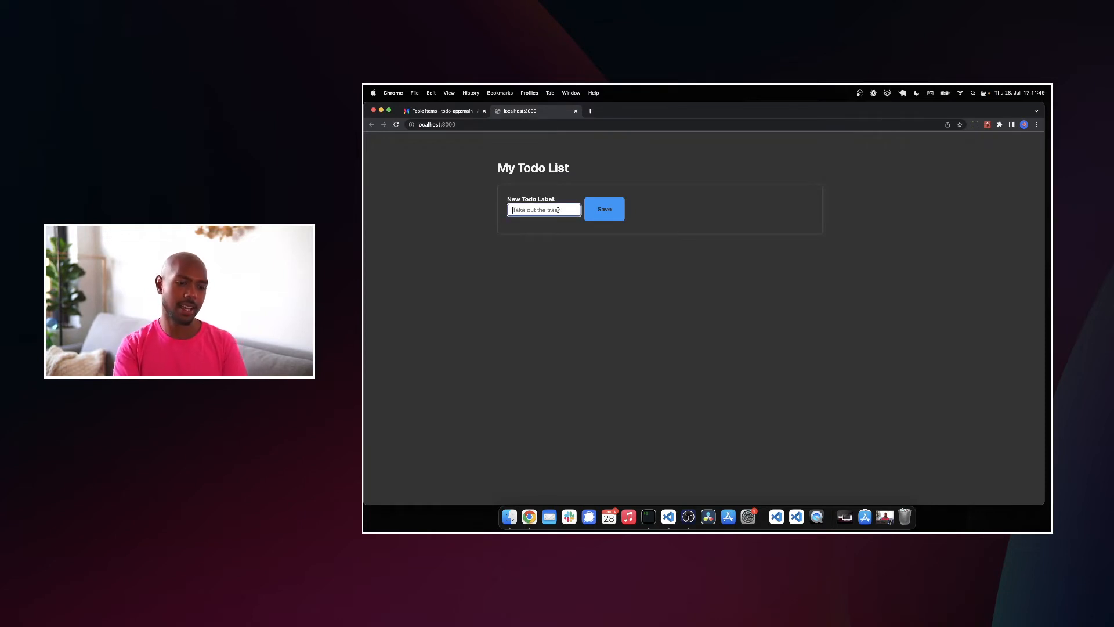
pyautogui.write('Make a quickstart g')
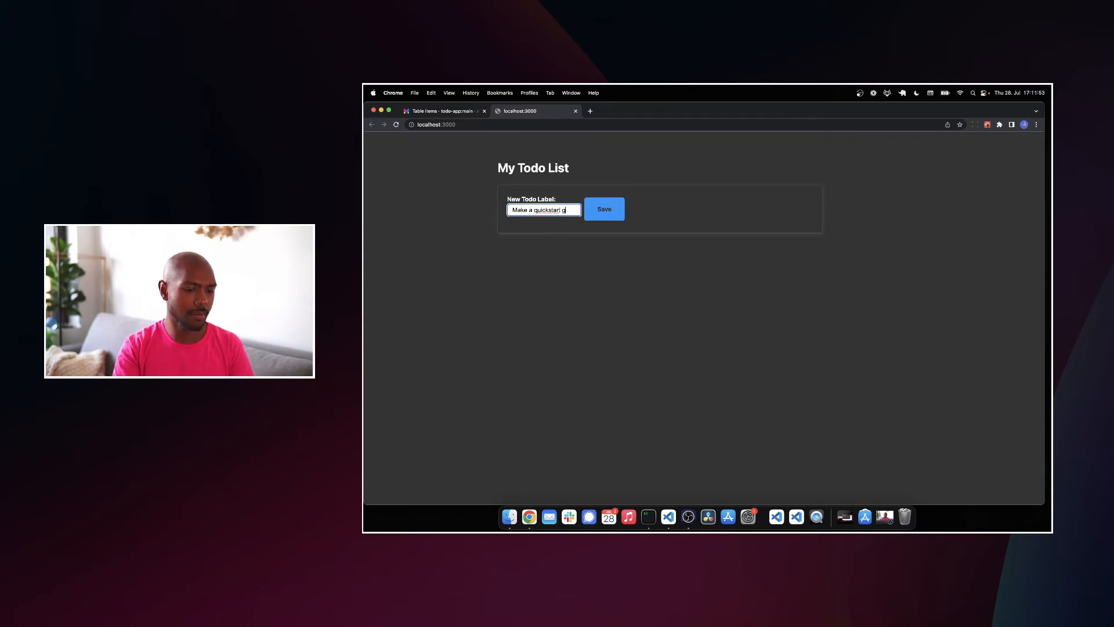
pyautogui.click(603, 209)
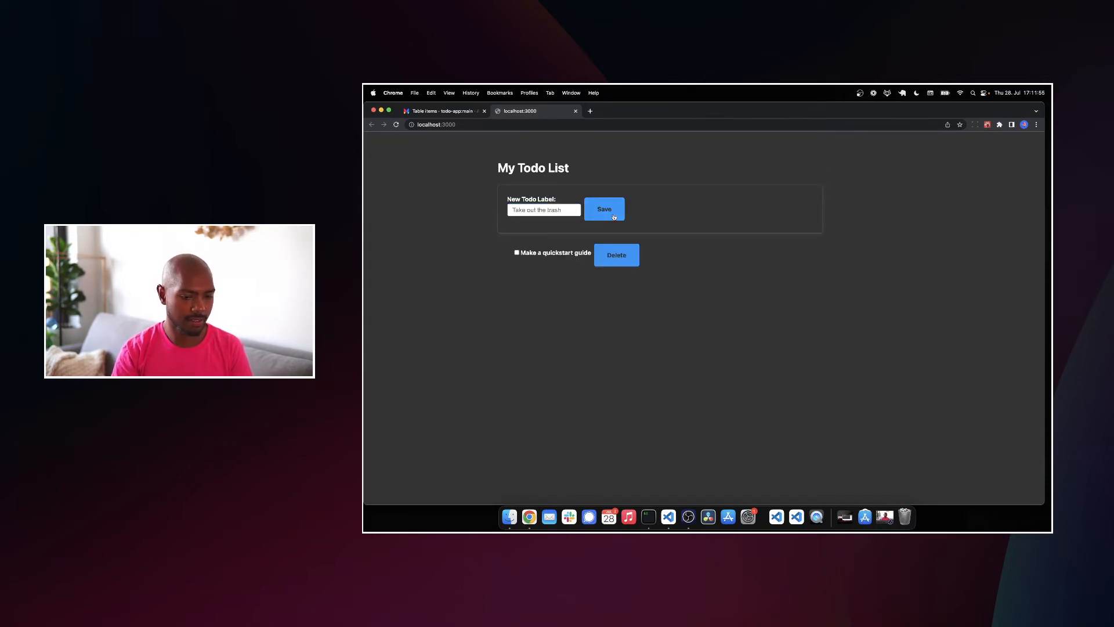
pyautogui.write('Eat f')
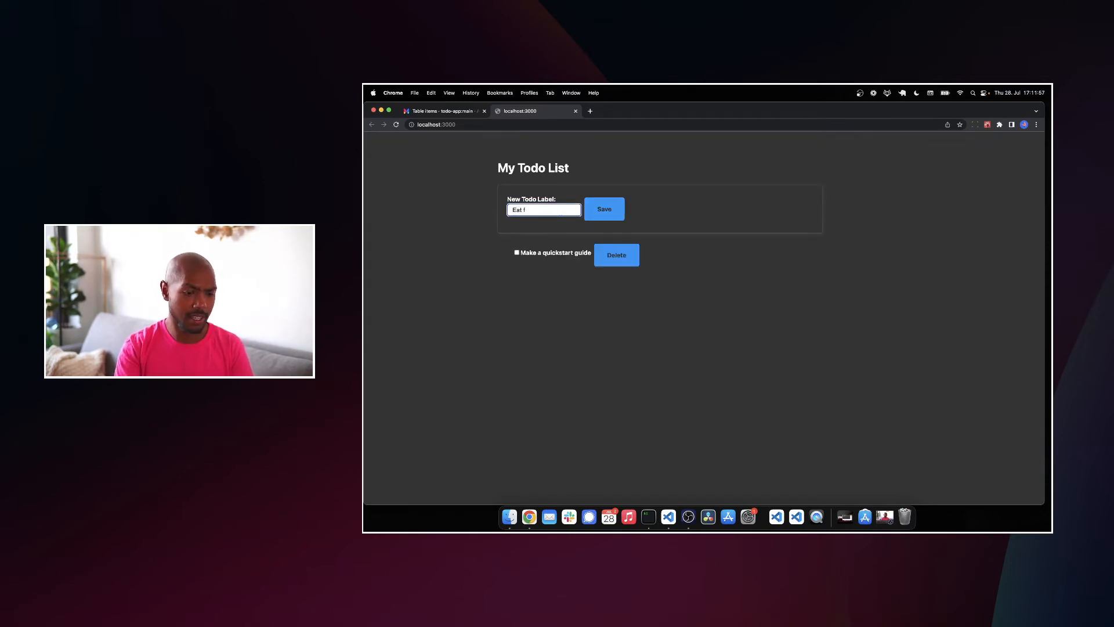
pyautogui.click(604, 208)
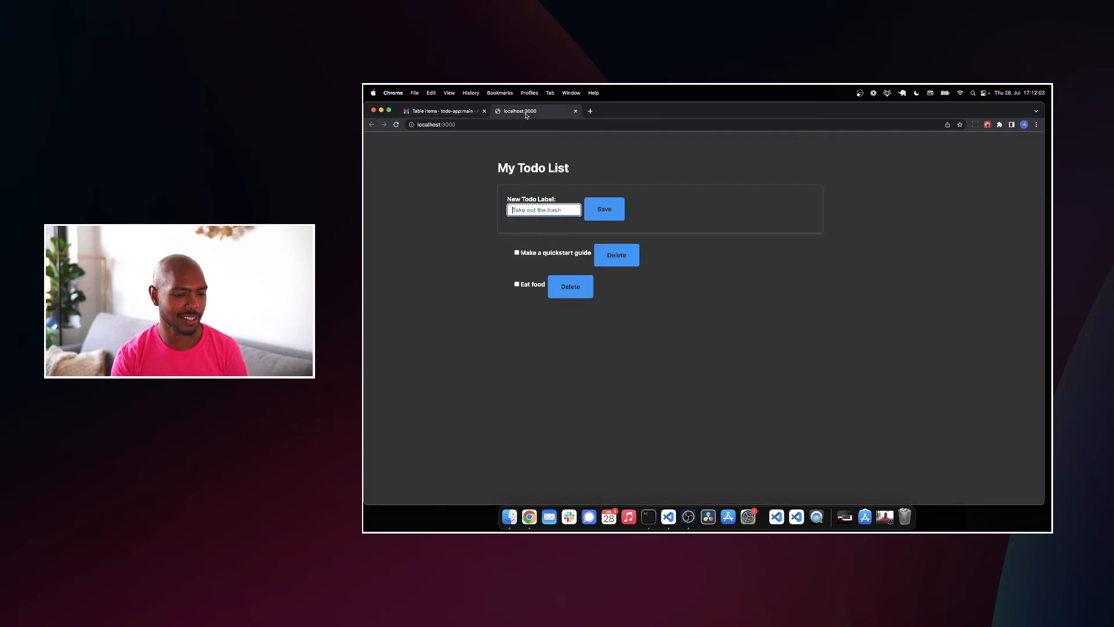
pyautogui.click(517, 252)
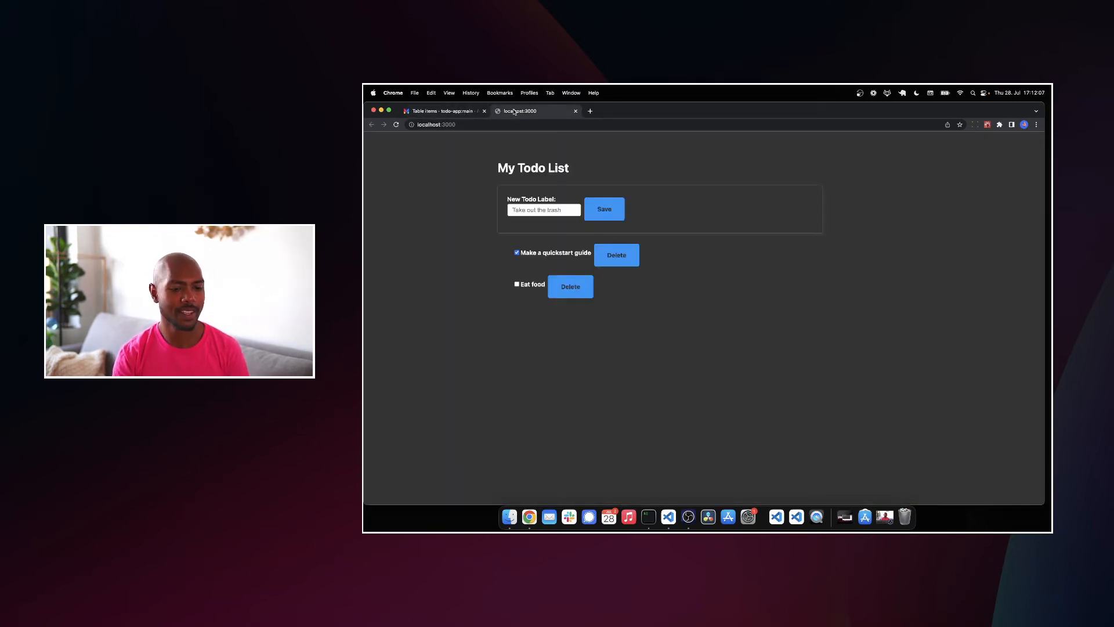
pyautogui.click(441, 112)
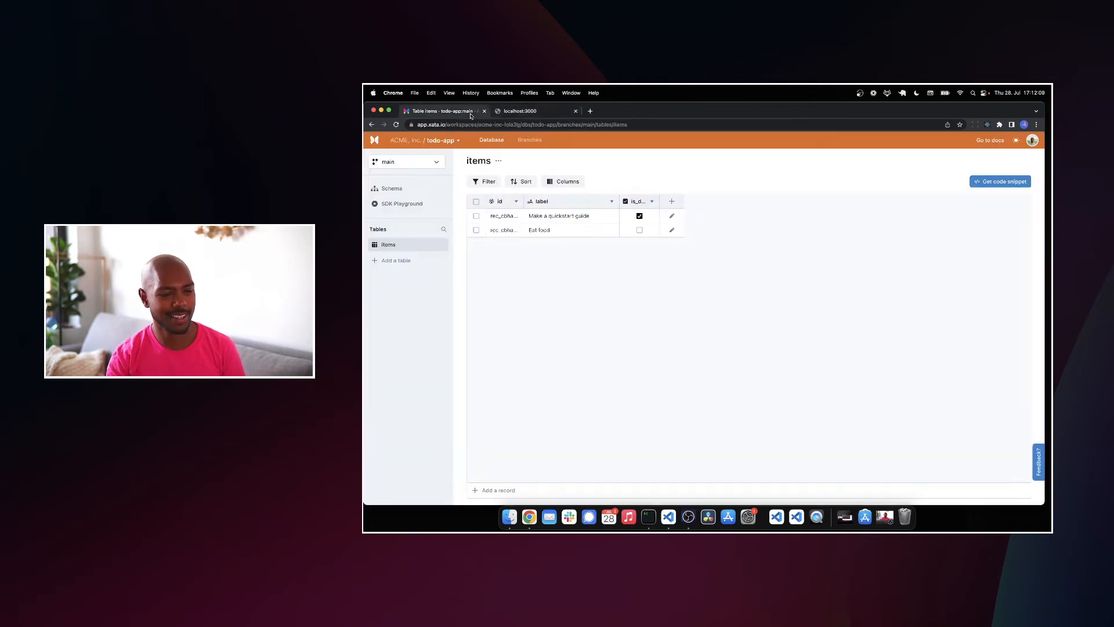
pyautogui.click(519, 111)
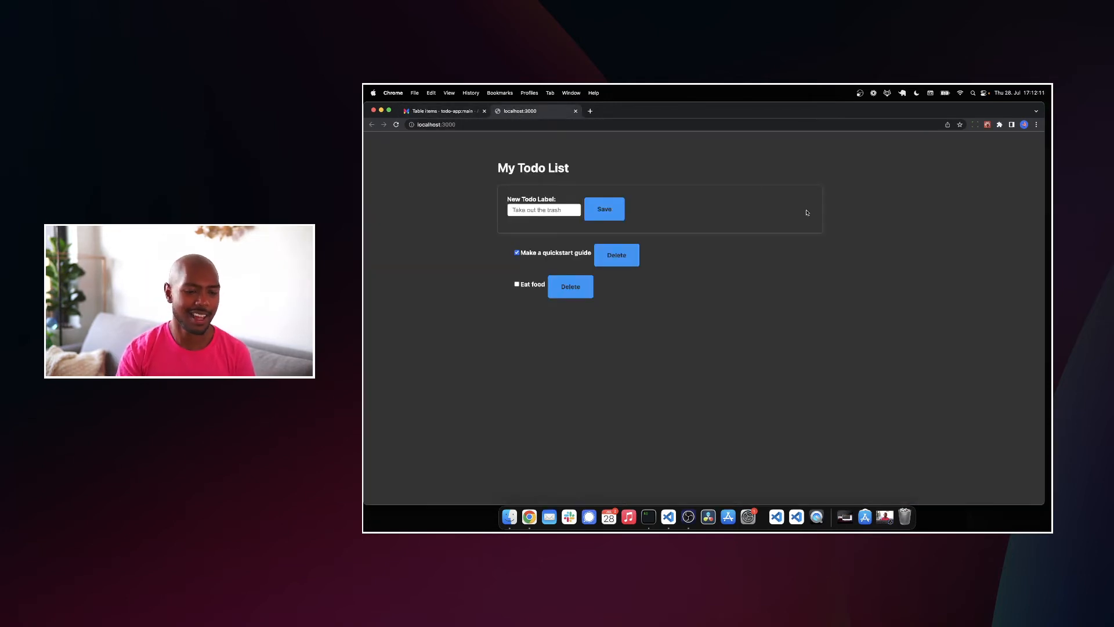
pyautogui.click(668, 517)
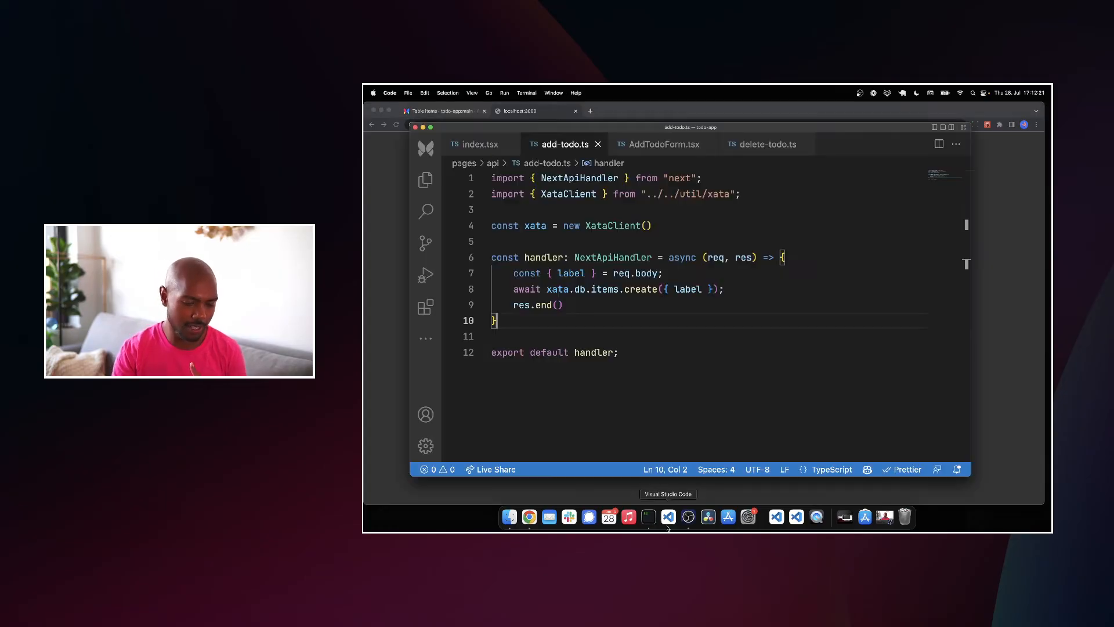
# Step: Find the new XataClient() usages and switch index.tsx to const xata = getXataClient()
pyautogui.doubleClick(611, 225)
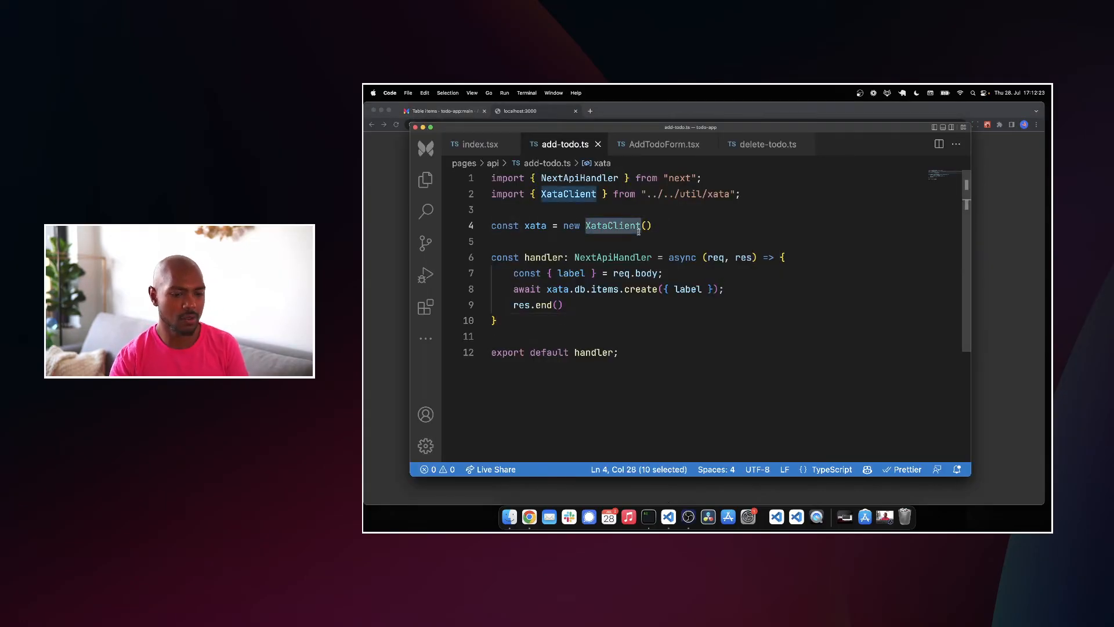
pyautogui.click(767, 144)
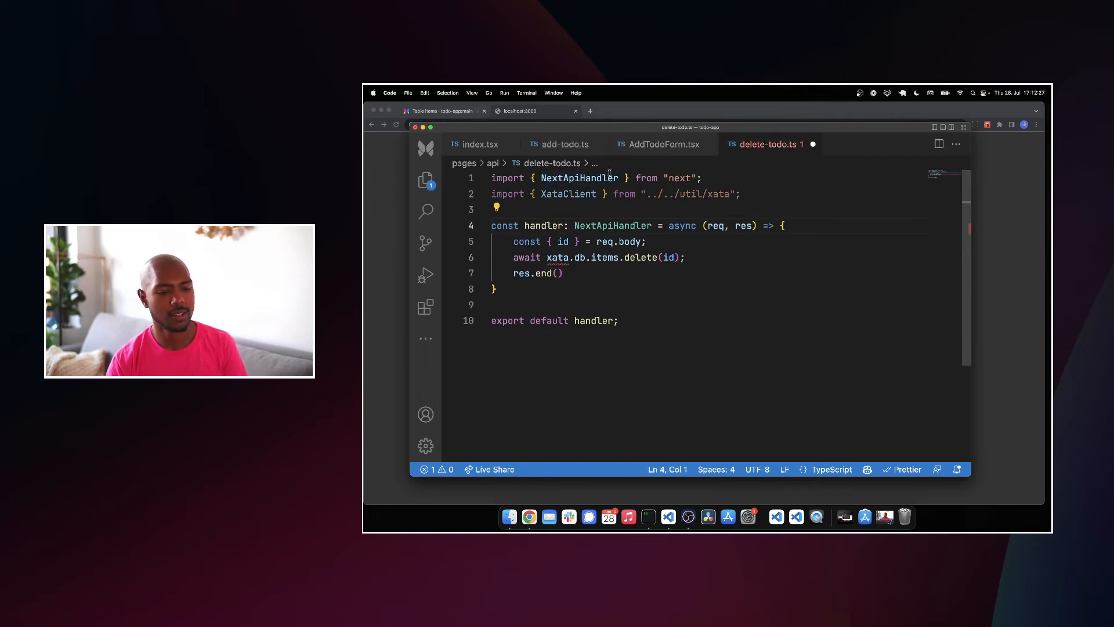
pyautogui.click(562, 144)
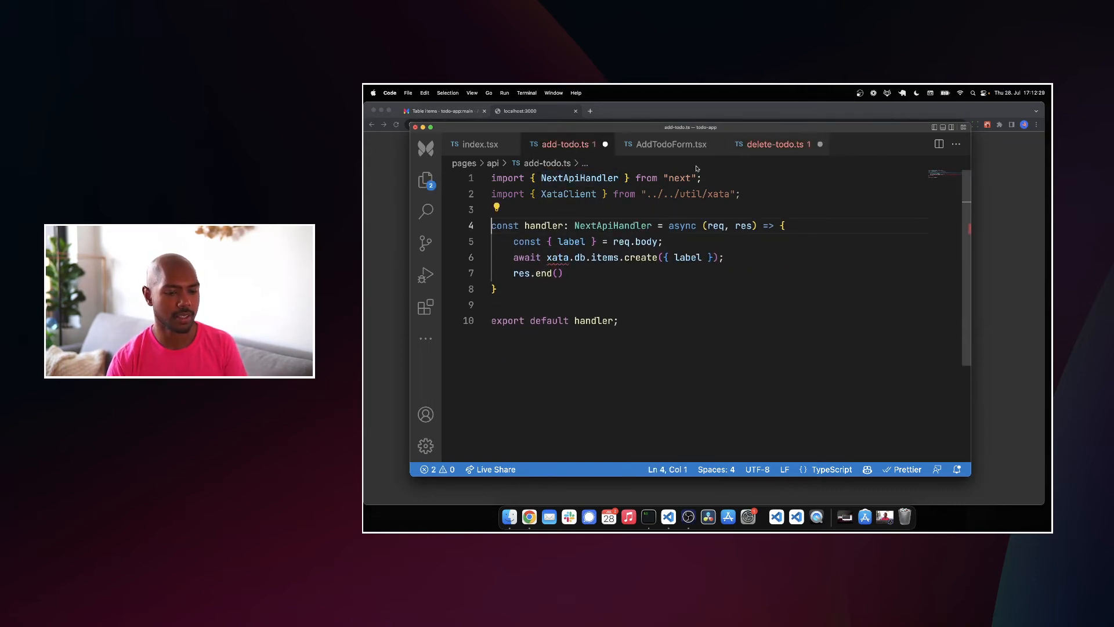
pyautogui.click(426, 211)
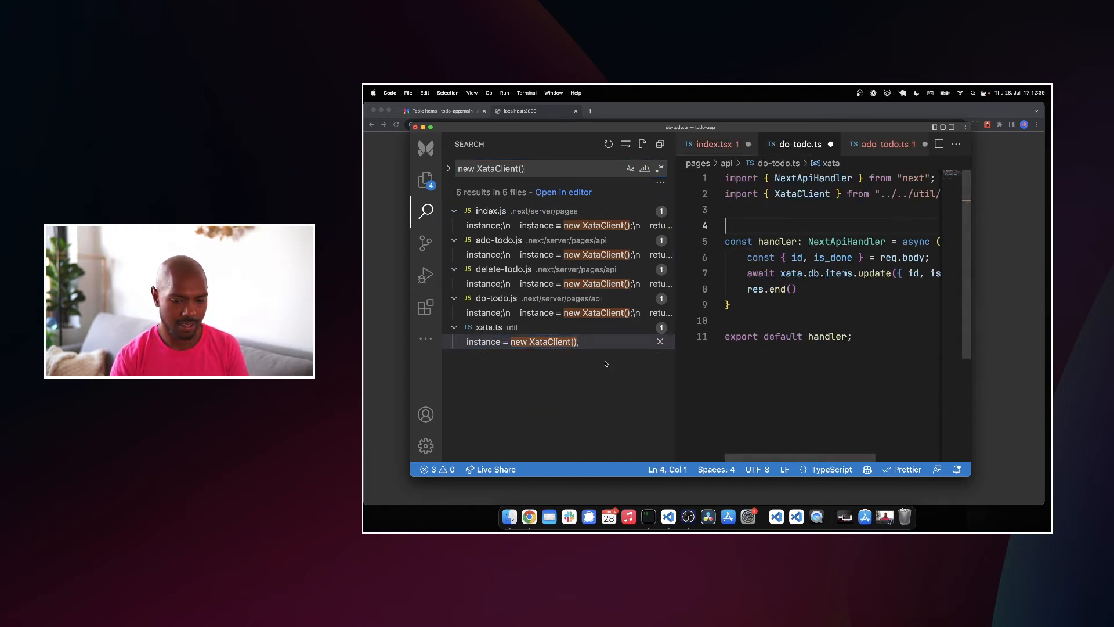
pyautogui.click(521, 341)
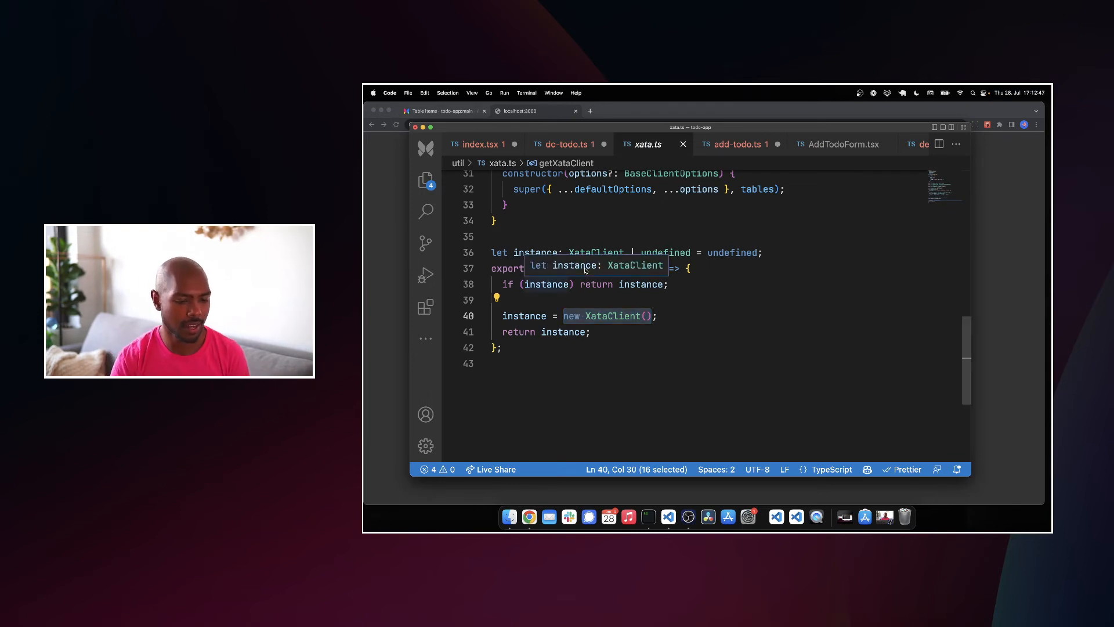
pyautogui.click(565, 144)
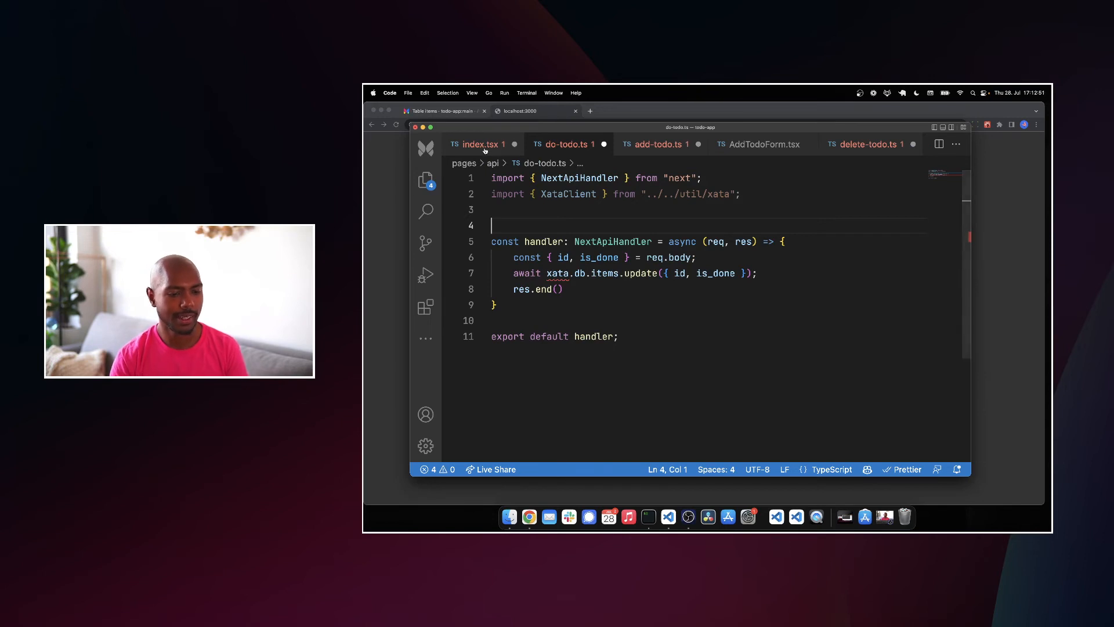
pyautogui.click(479, 144)
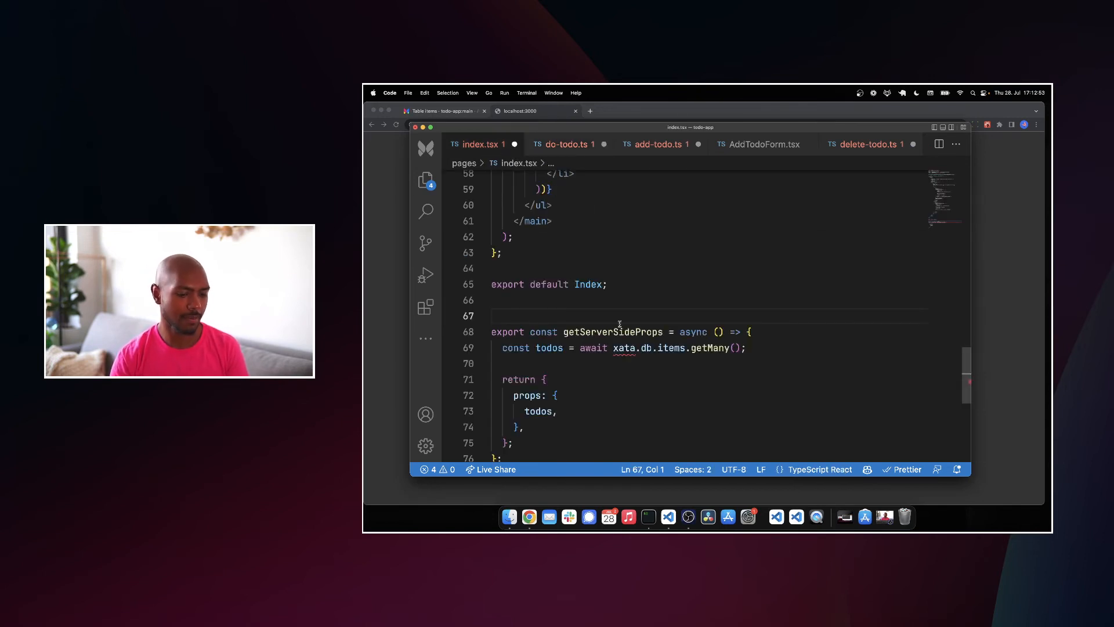
pyautogui.write('const')
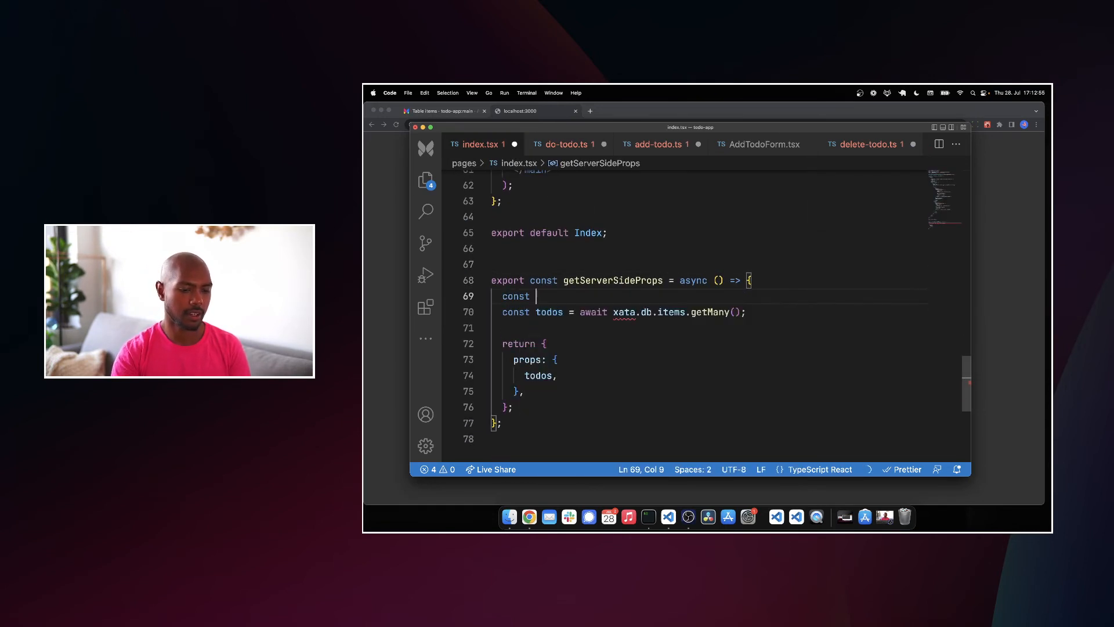
pyautogui.write('xata = getXataClient();')
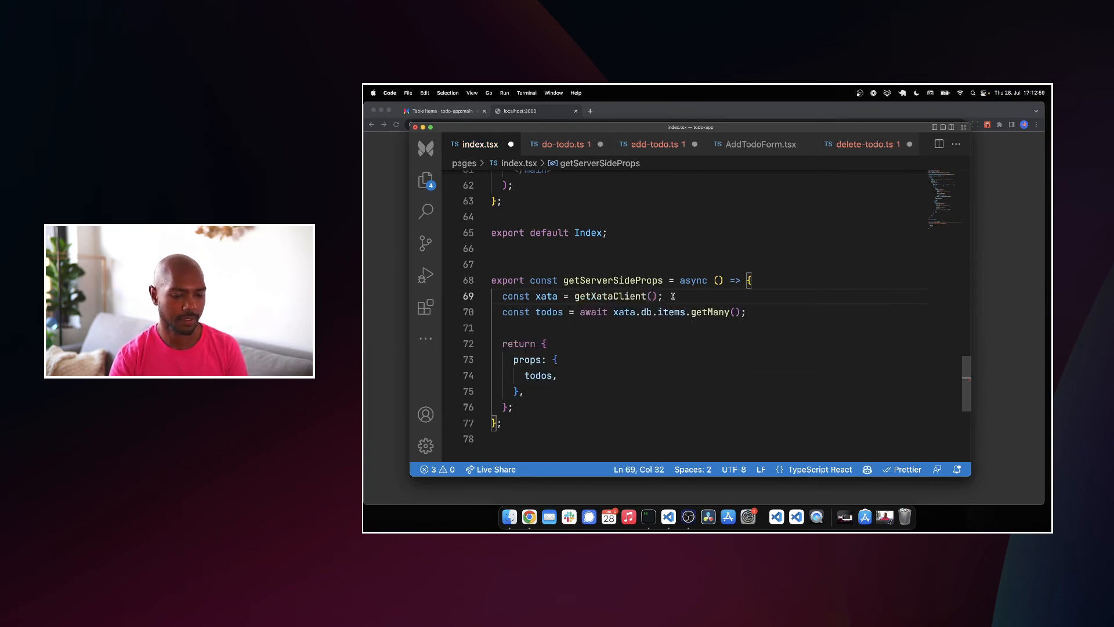
# Step: Replace new XataClient() with getXataClient() in do-todo, add-todo and delete-todo handlers
pyautogui.click(561, 144)
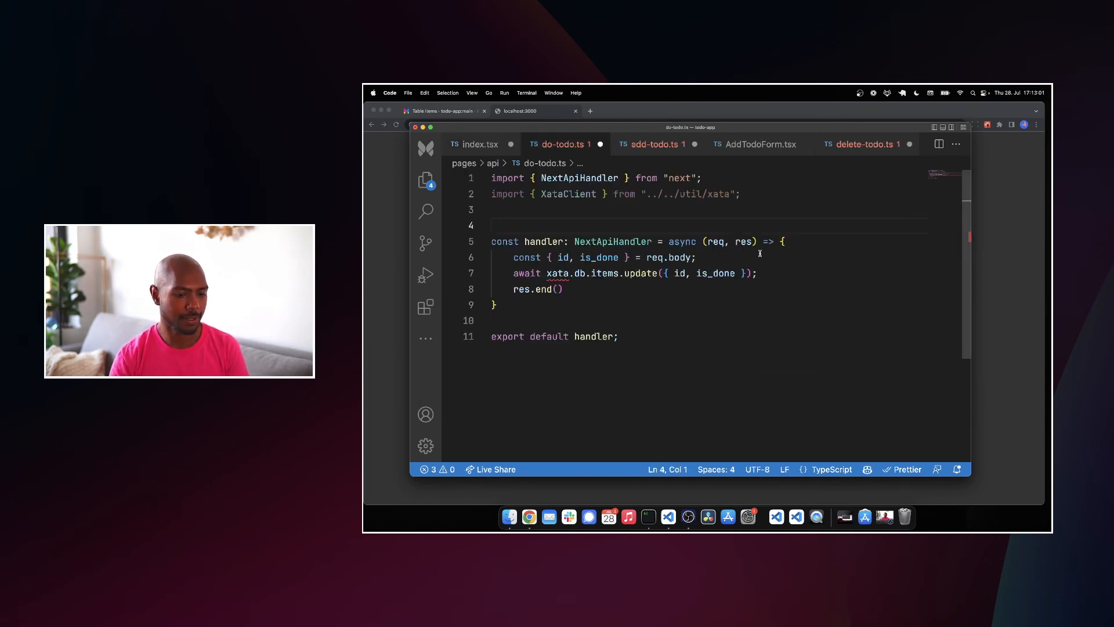
pyautogui.write('const xata = getXataClient();')
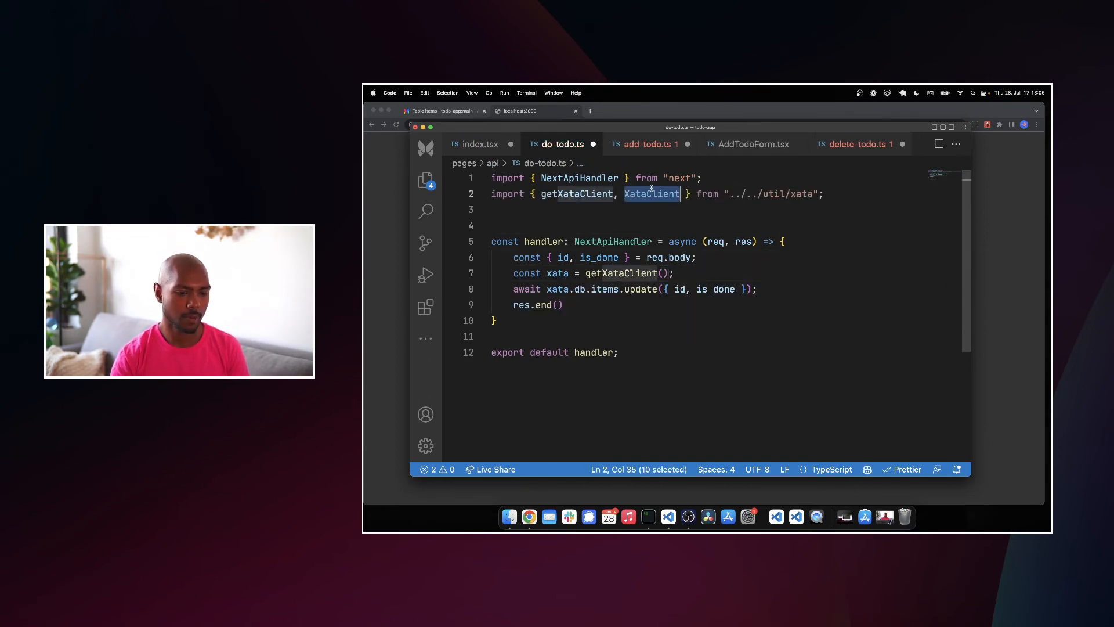
pyautogui.click(477, 144)
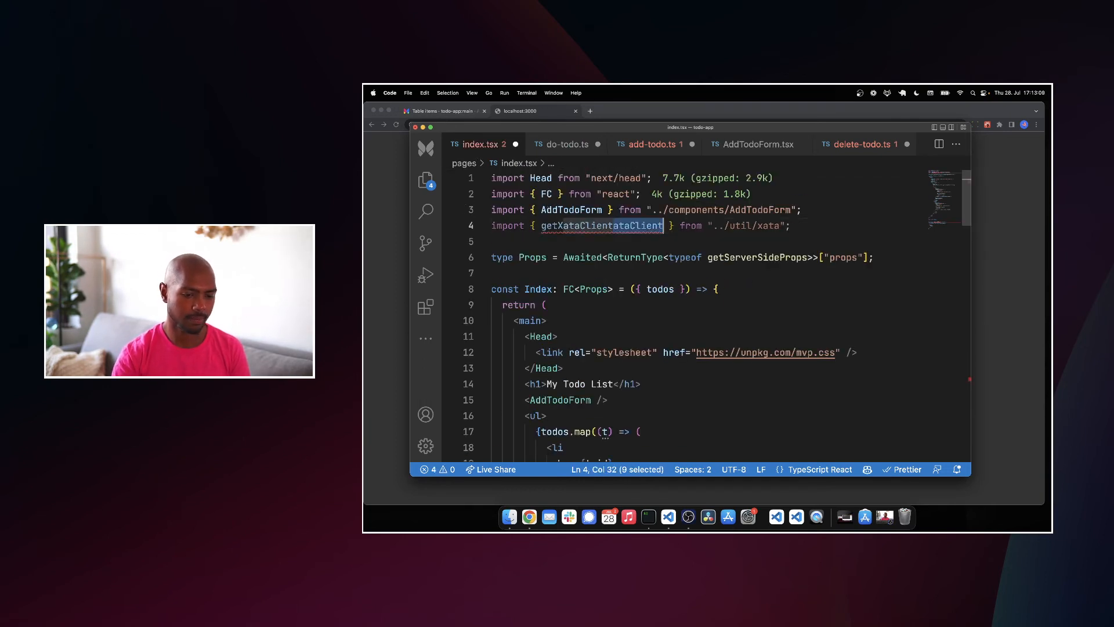
pyautogui.click(648, 144)
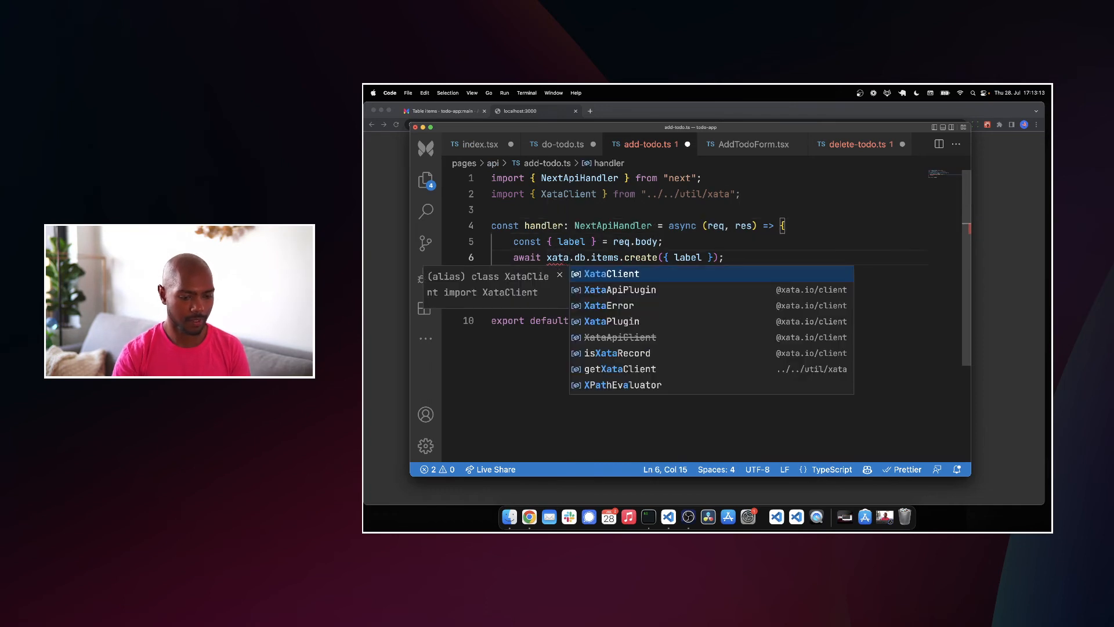
pyautogui.write('getX')
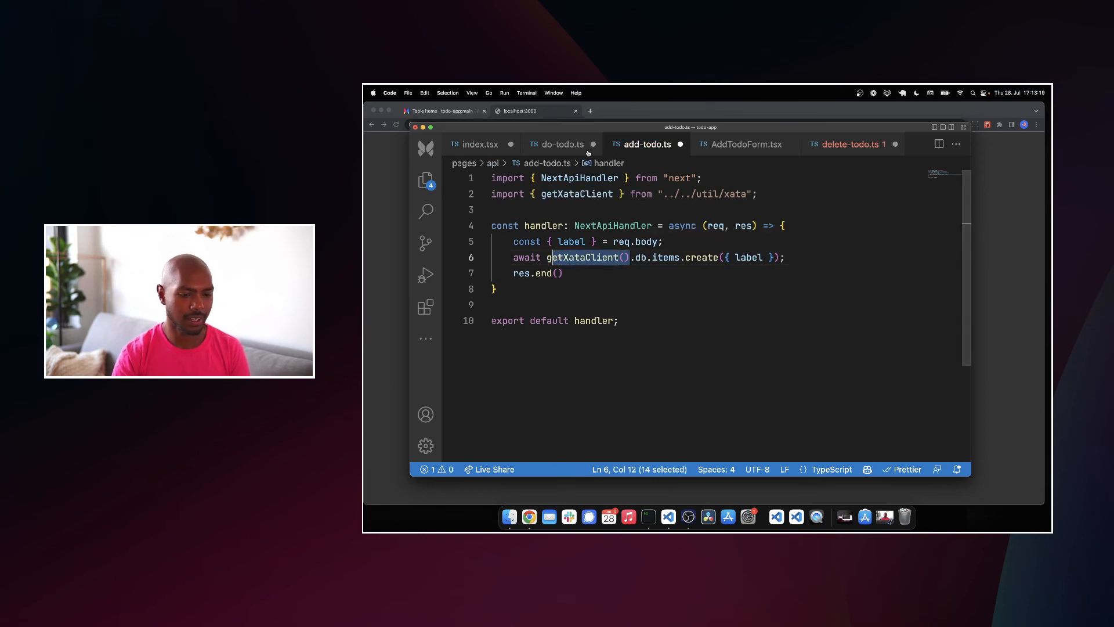
pyautogui.click(743, 144)
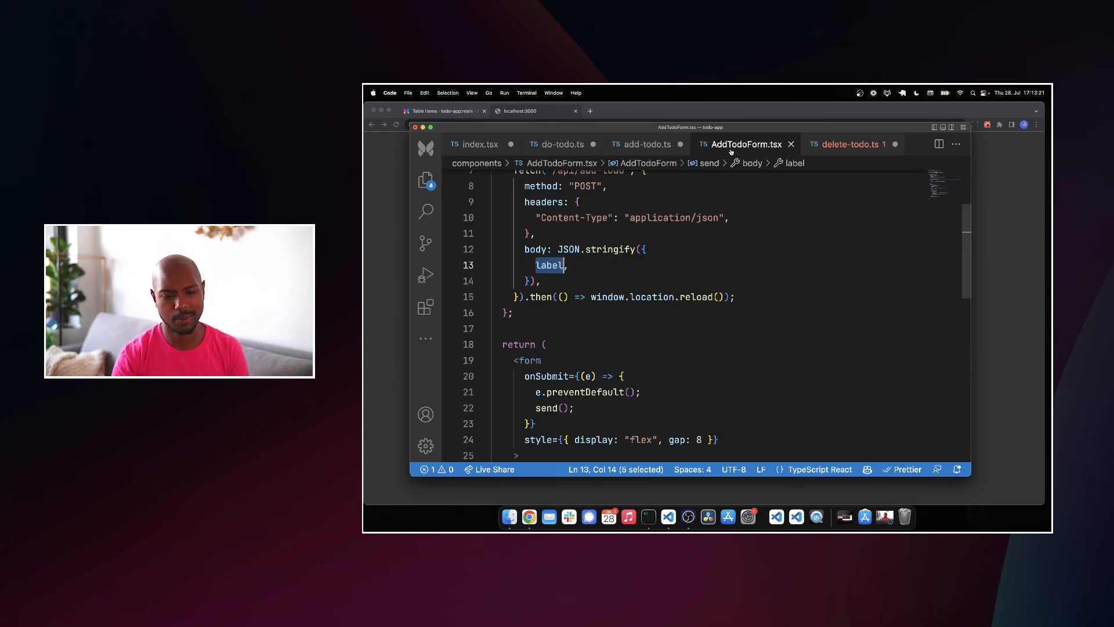
pyautogui.click(850, 144)
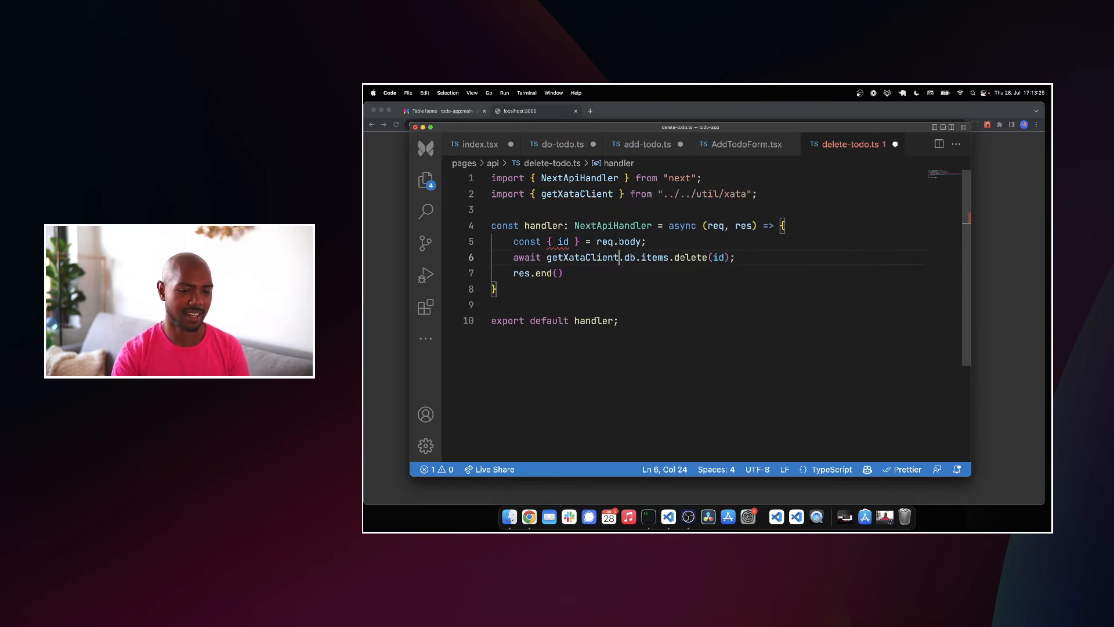
pyautogui.write('()')
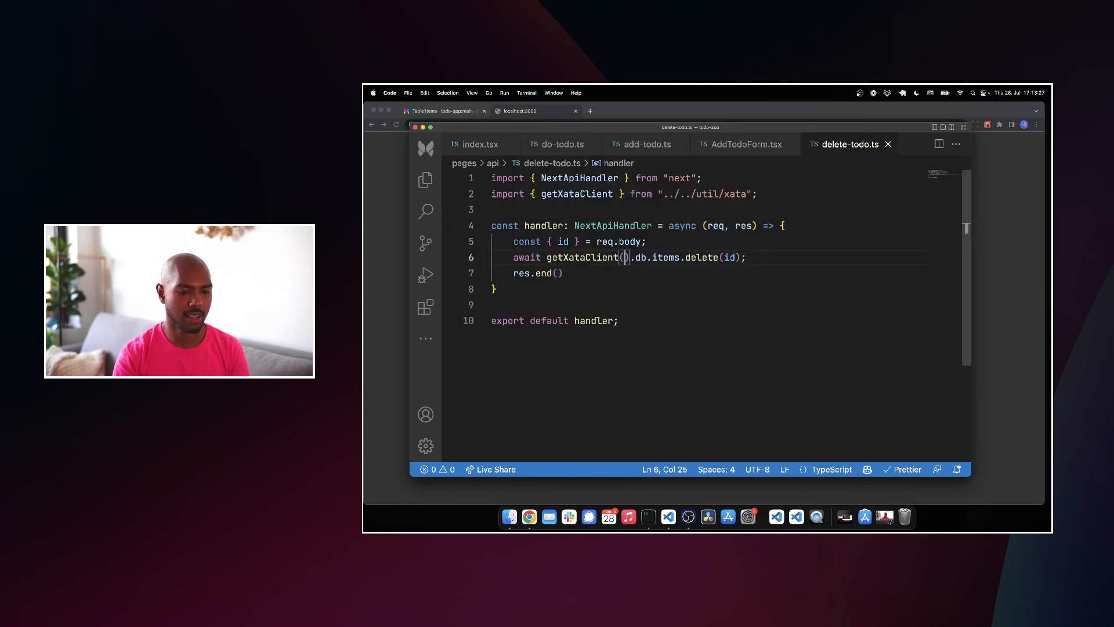
# Step: Add a 'Does it work?' todo through the form in Chrome and save it
pyautogui.click(531, 111)
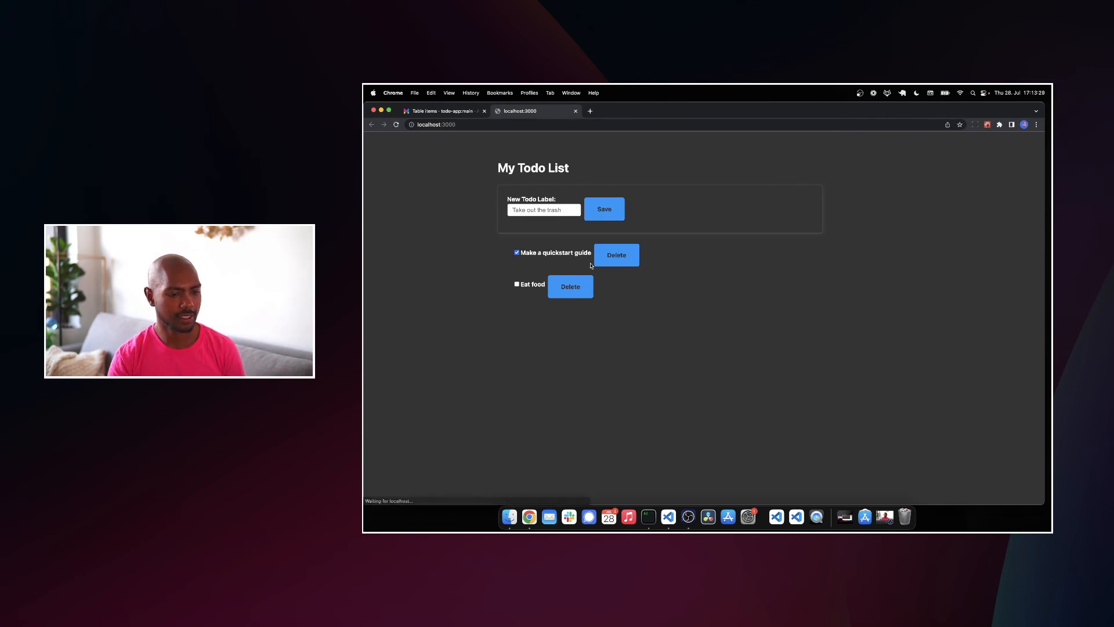
pyautogui.moveTo(647, 516)
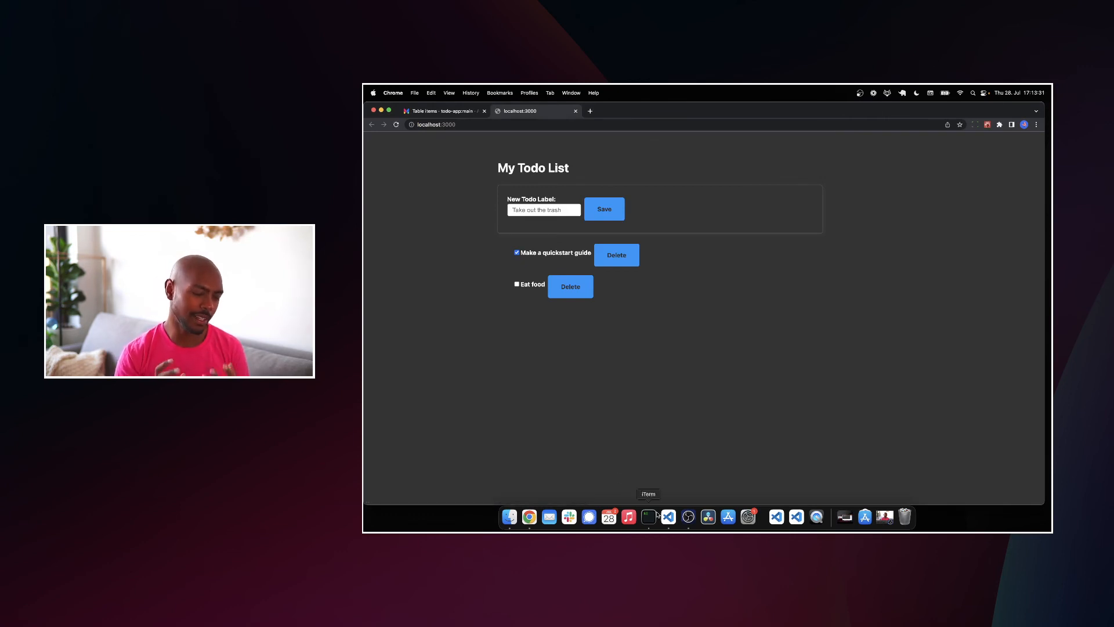
pyautogui.write('Do')
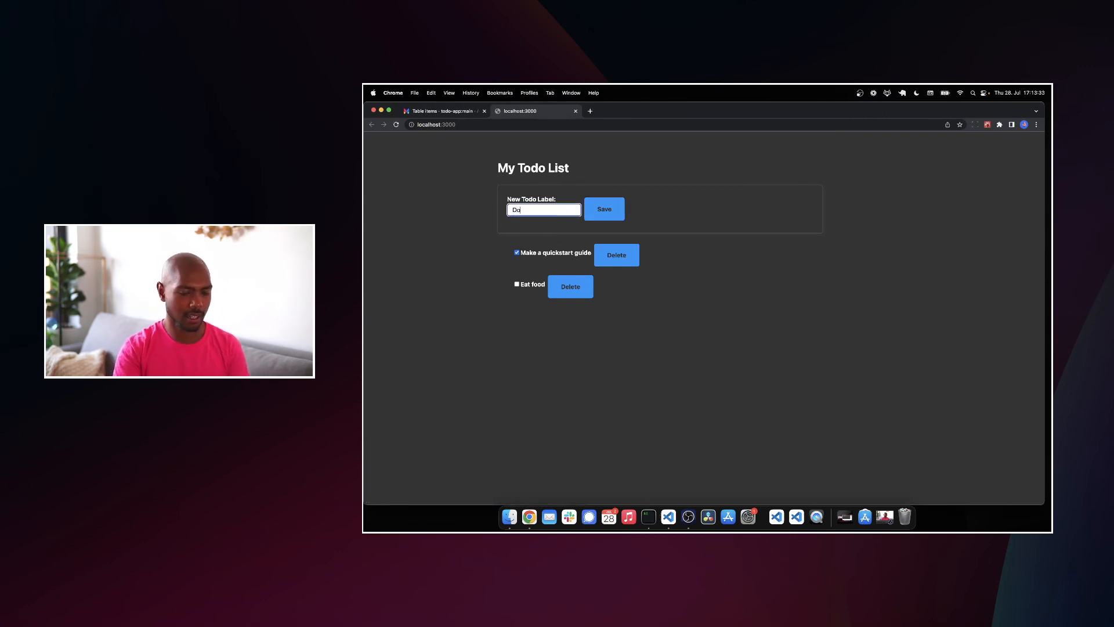
pyautogui.write('Does it work!')
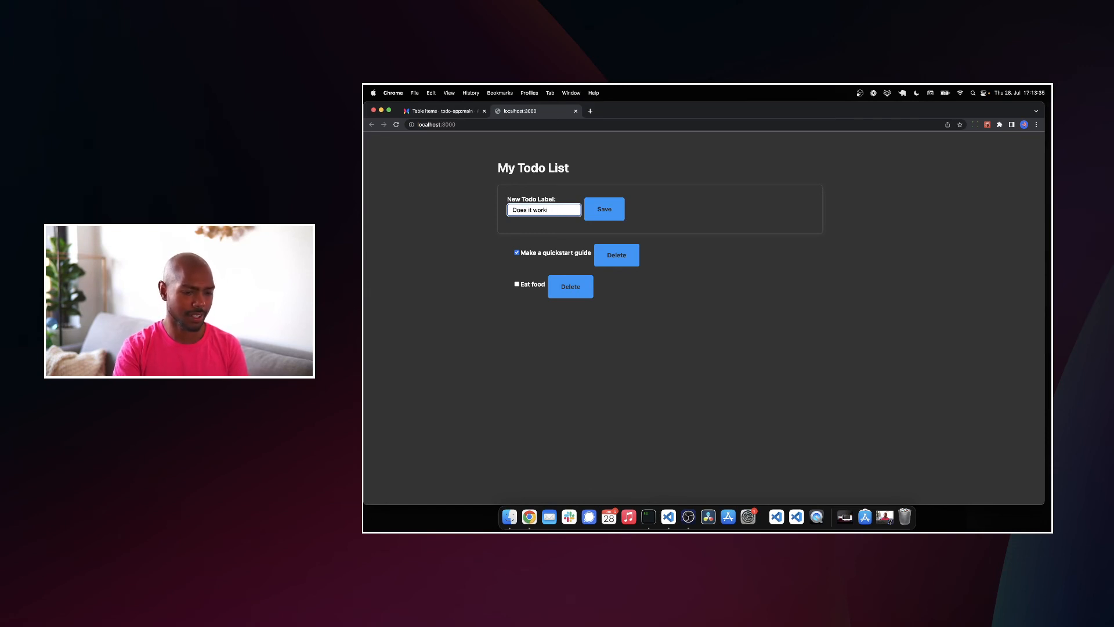
pyautogui.click(604, 209)
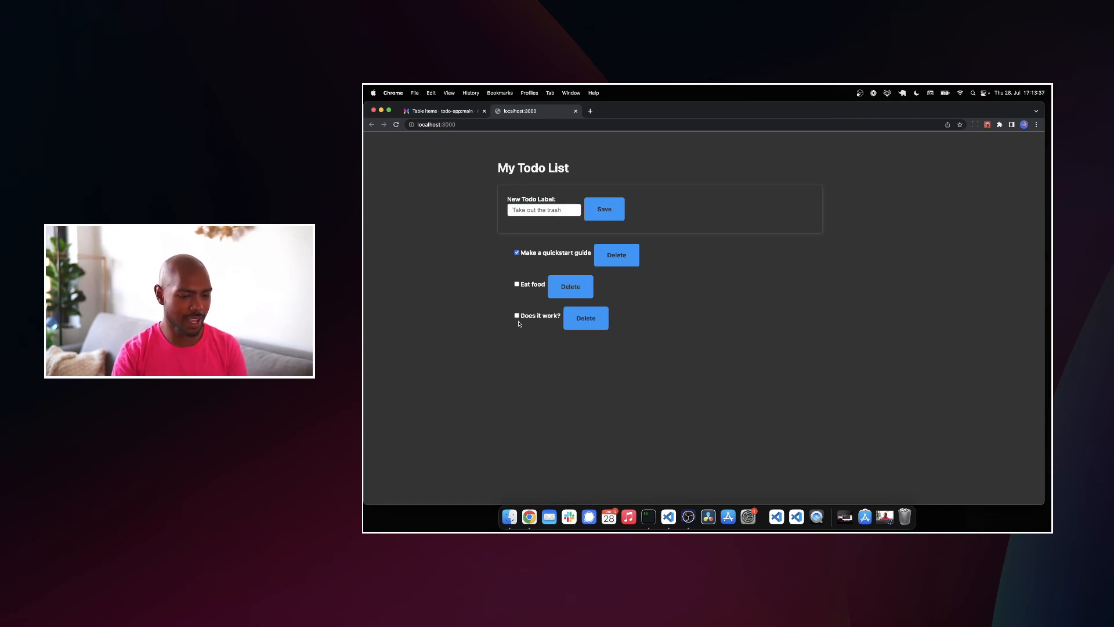